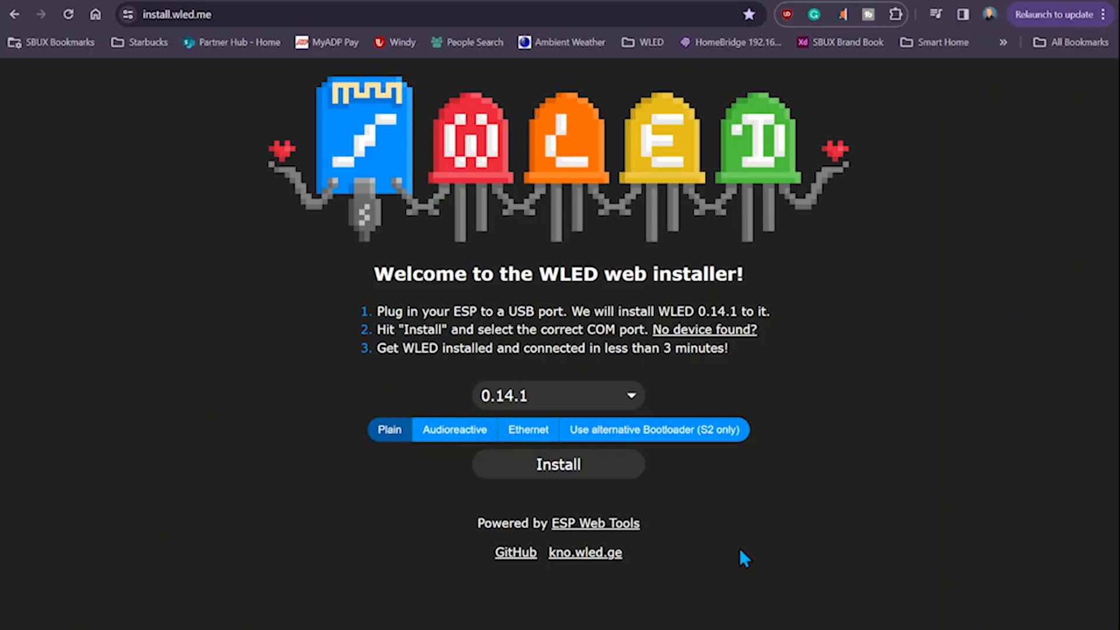
mouse_move(589, 297)
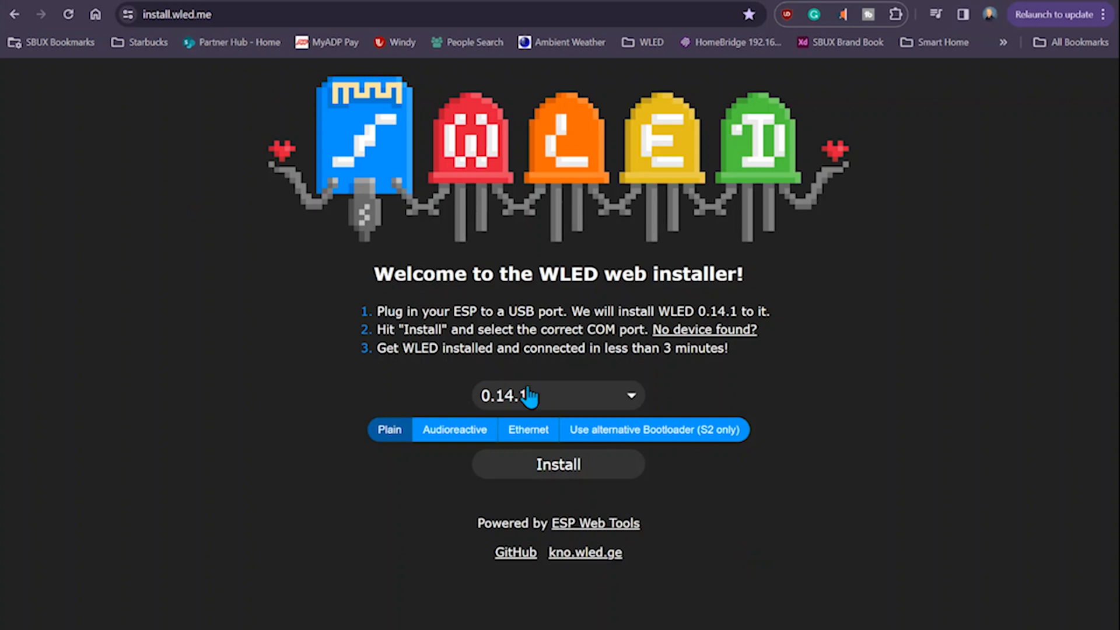
Keep release 0.14.1 selected and start installing the plain WLED build
left_click(558, 395)
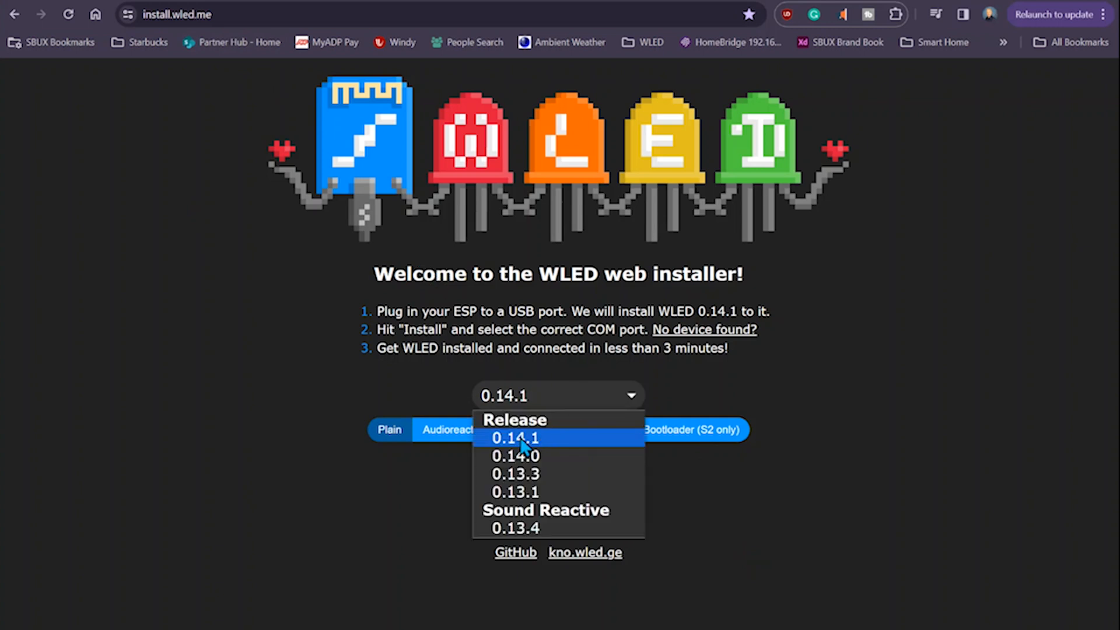
left_click(514, 438)
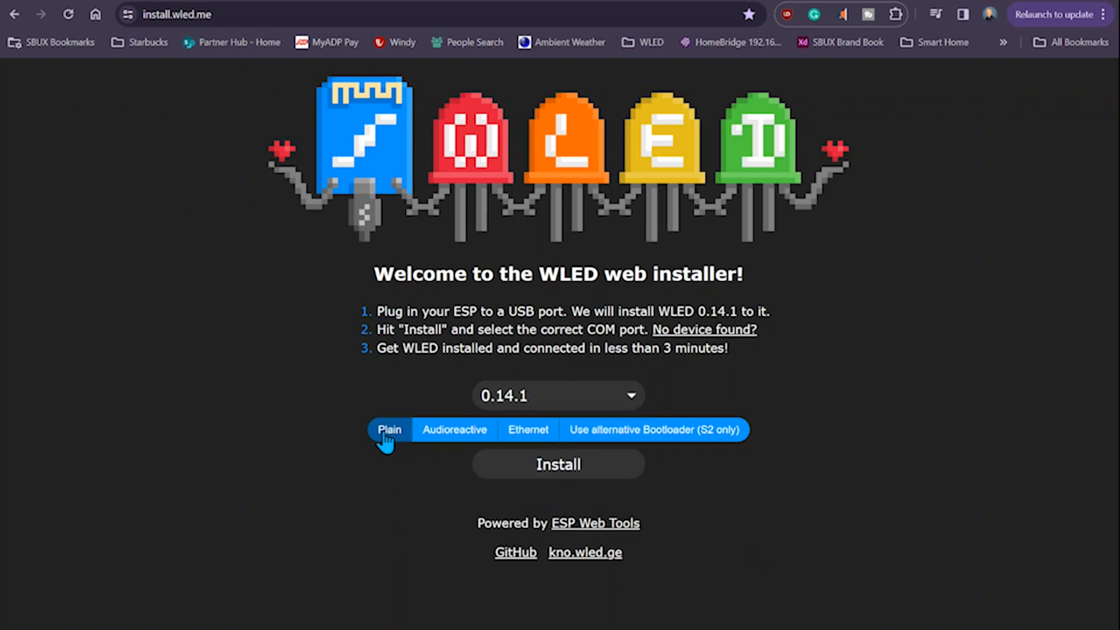
left_click(558, 463)
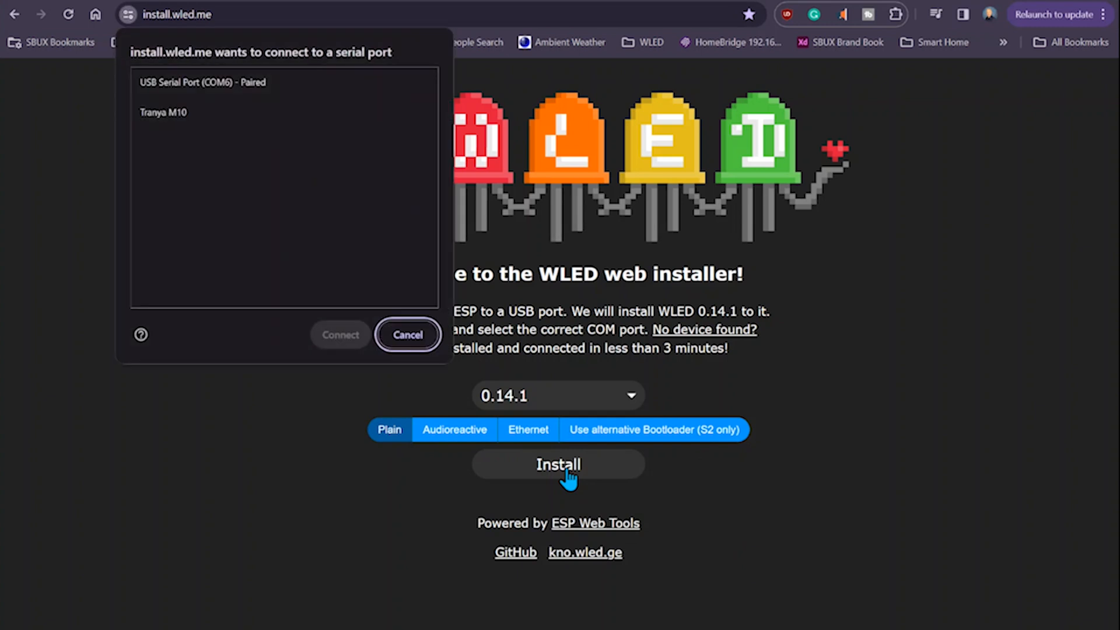
Connect over USB Serial Port COM6 and confirm erasing the device to install WLED
left_click(202, 82)
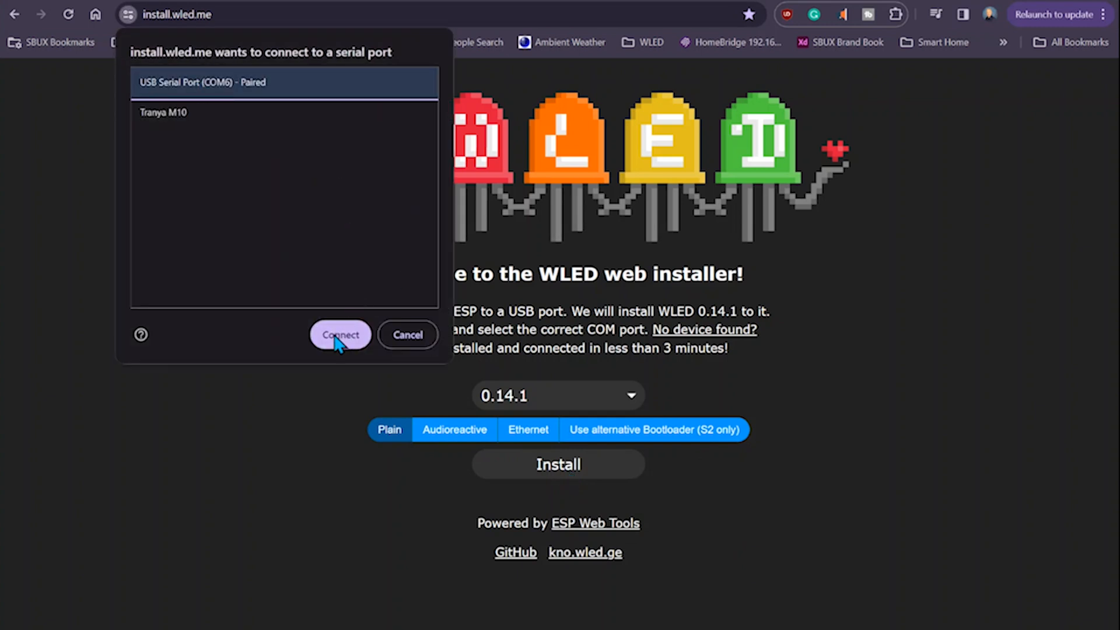
left_click(339, 335)
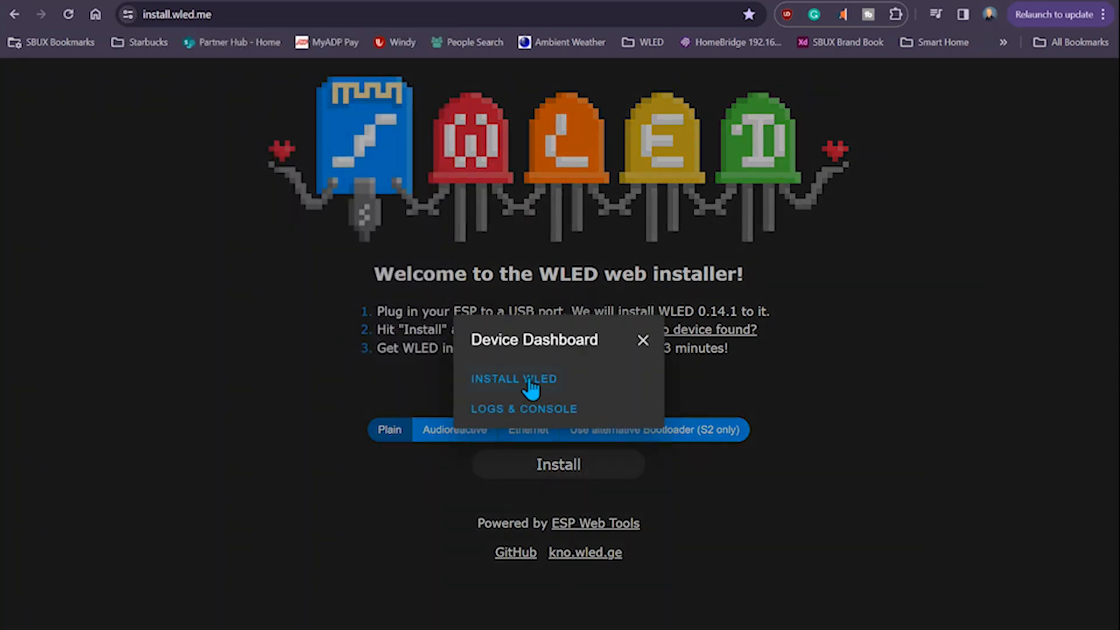
left_click(513, 378)
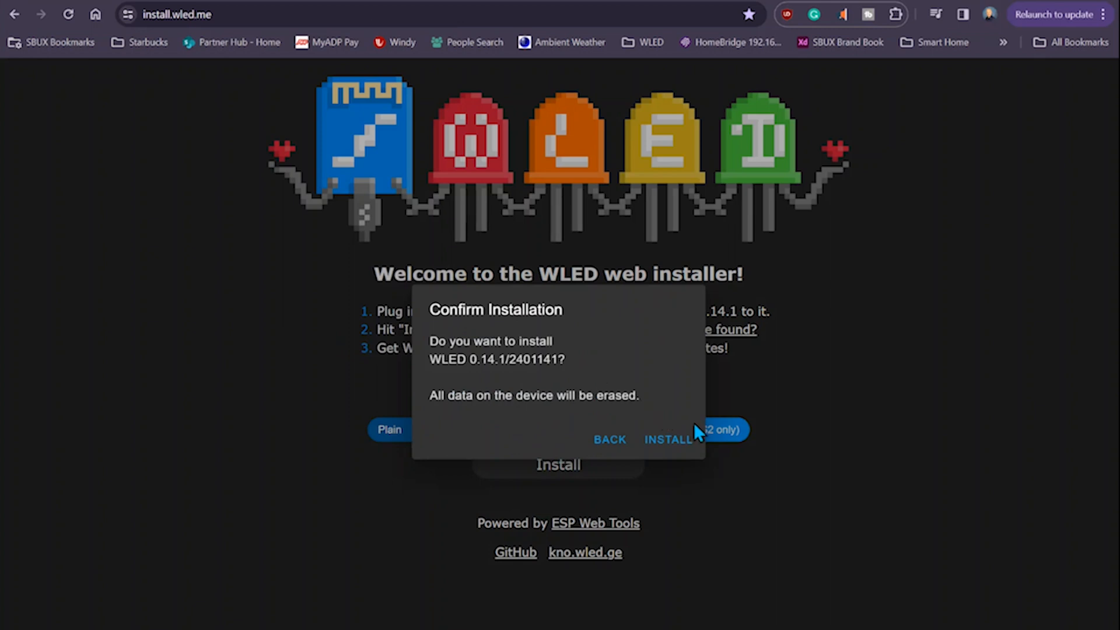
left_click(669, 440)
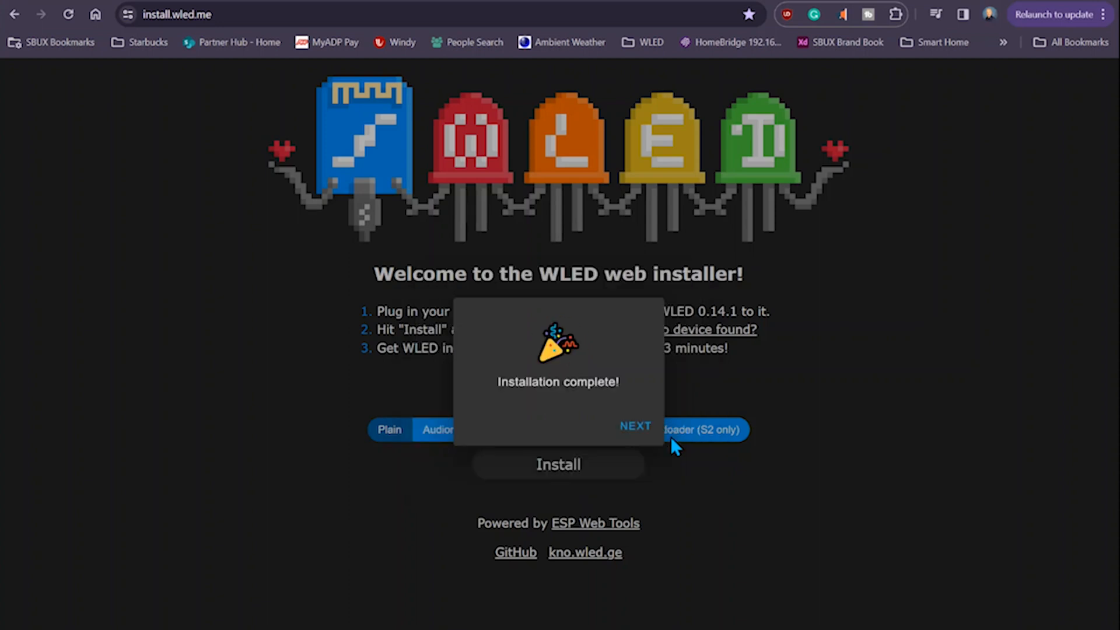
Join the flashed board to the home Wi-Fi and visit its WLED control page
left_click(634, 426)
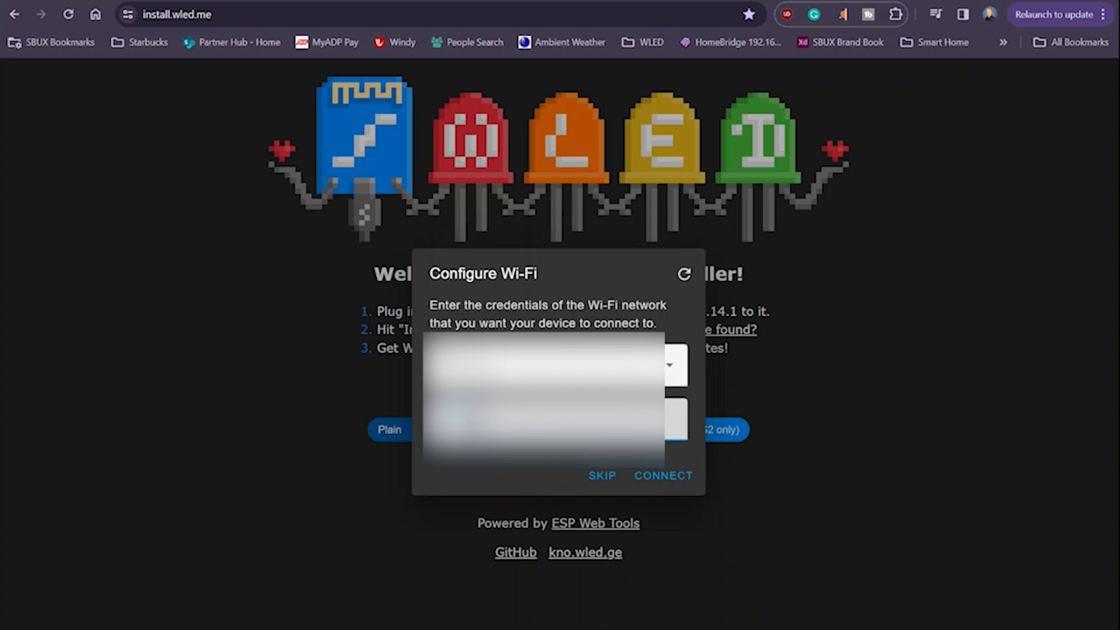
left_click(662, 475)
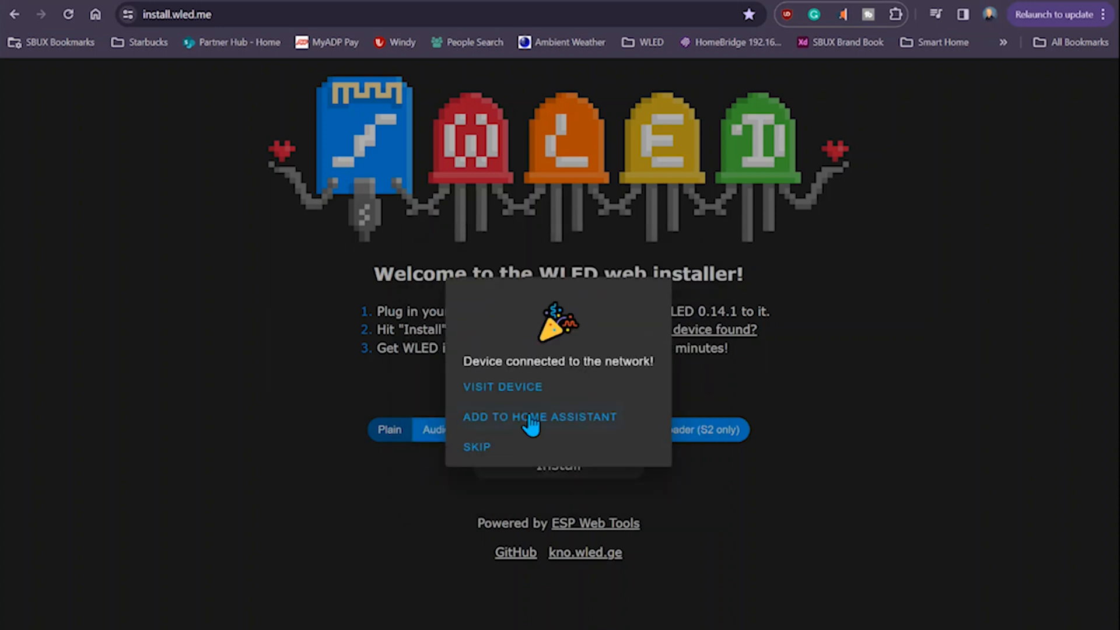
left_click(502, 386)
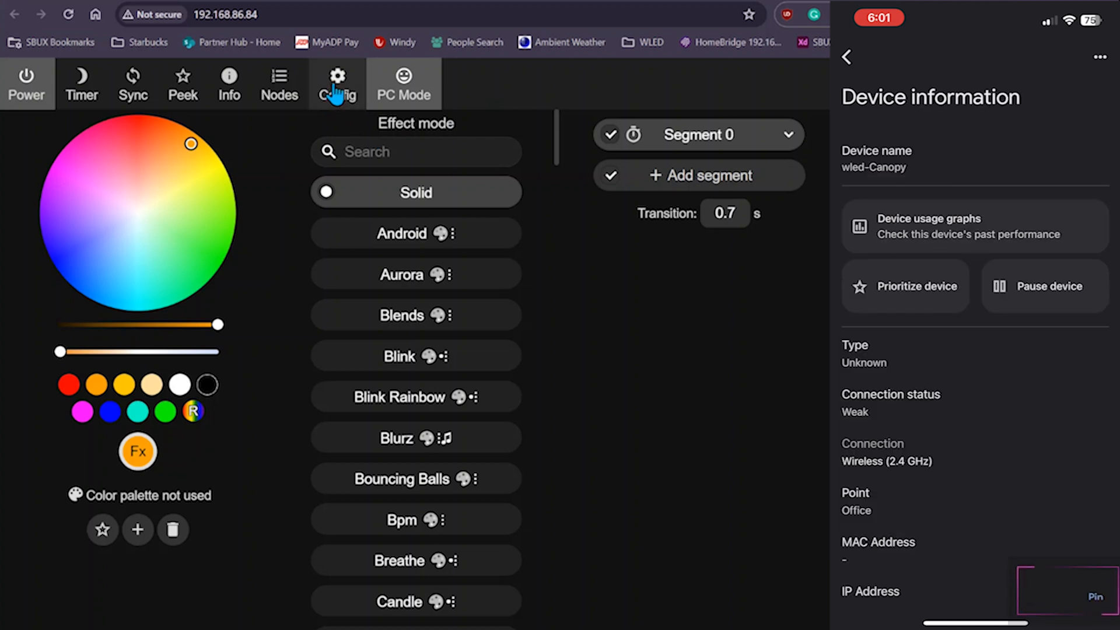
Rename the server description to Canopy in User Interface settings and save it
left_click(336, 84)
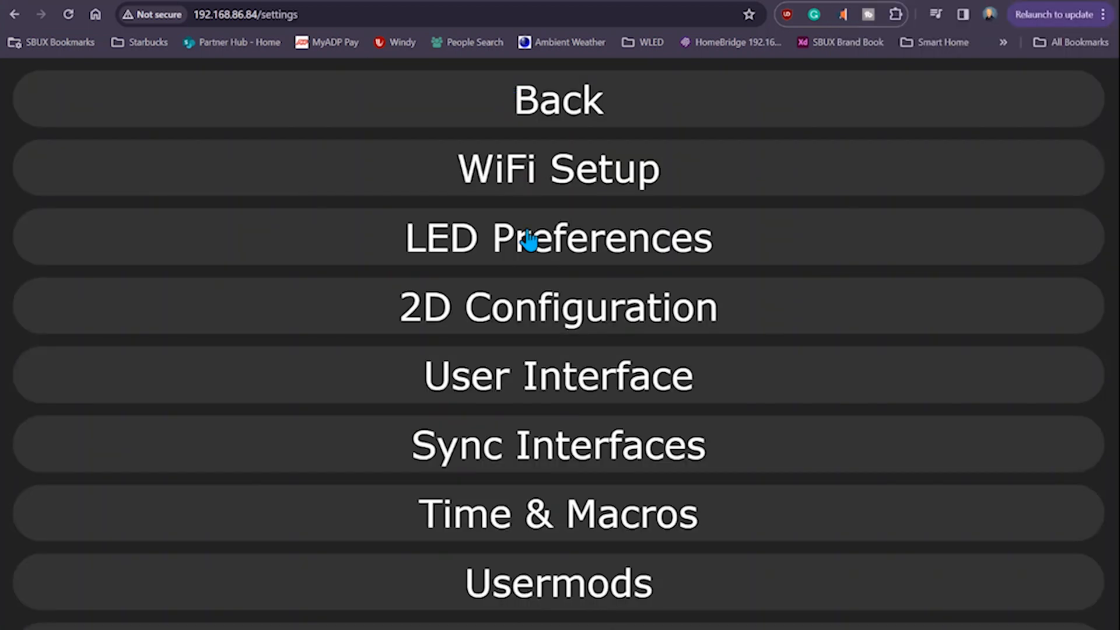
left_click(558, 375)
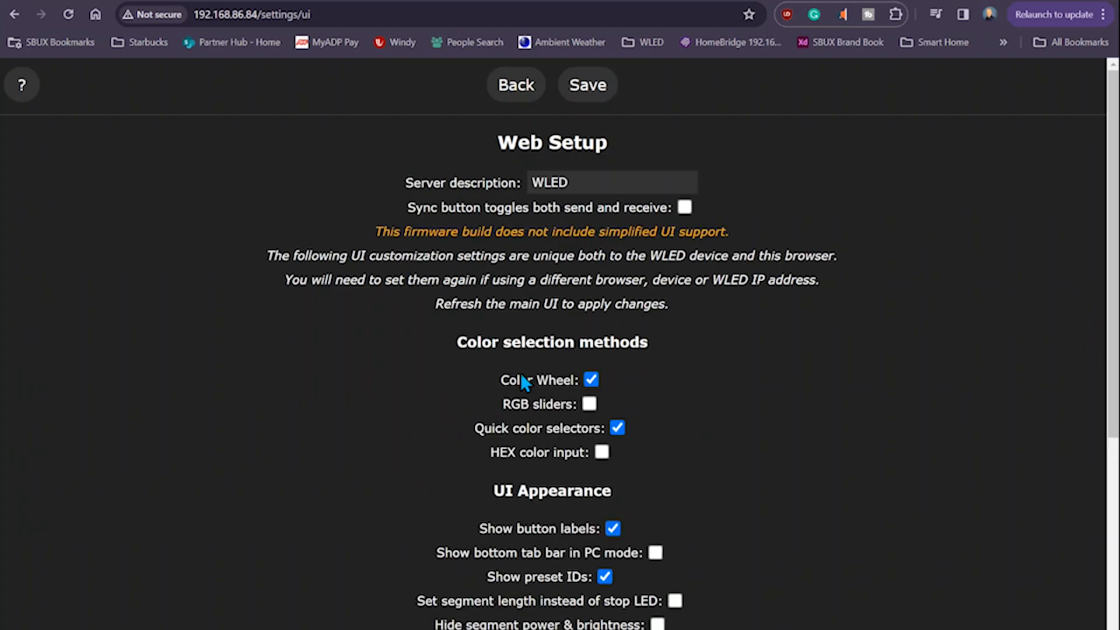
left_click(610, 182)
type("-Cano")
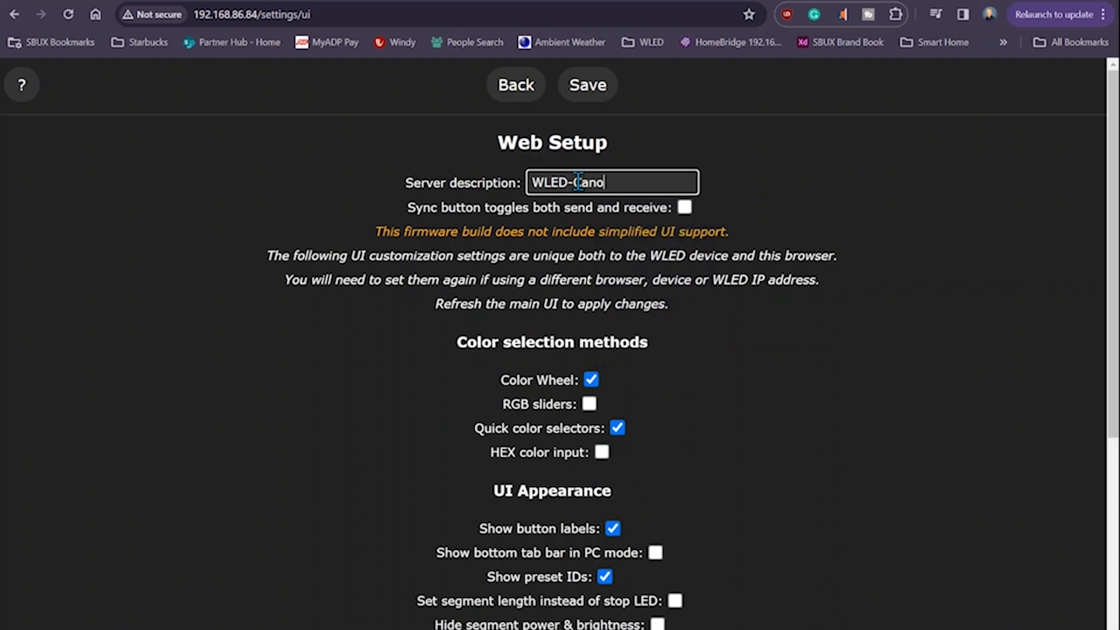
scroll("down", 3)
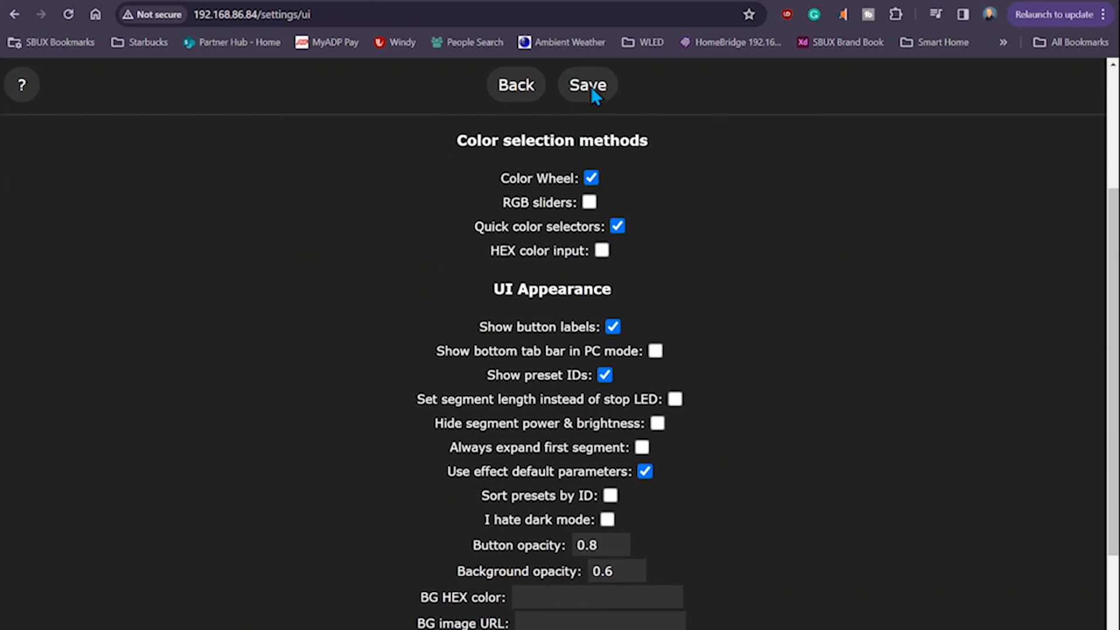
left_click(586, 84)
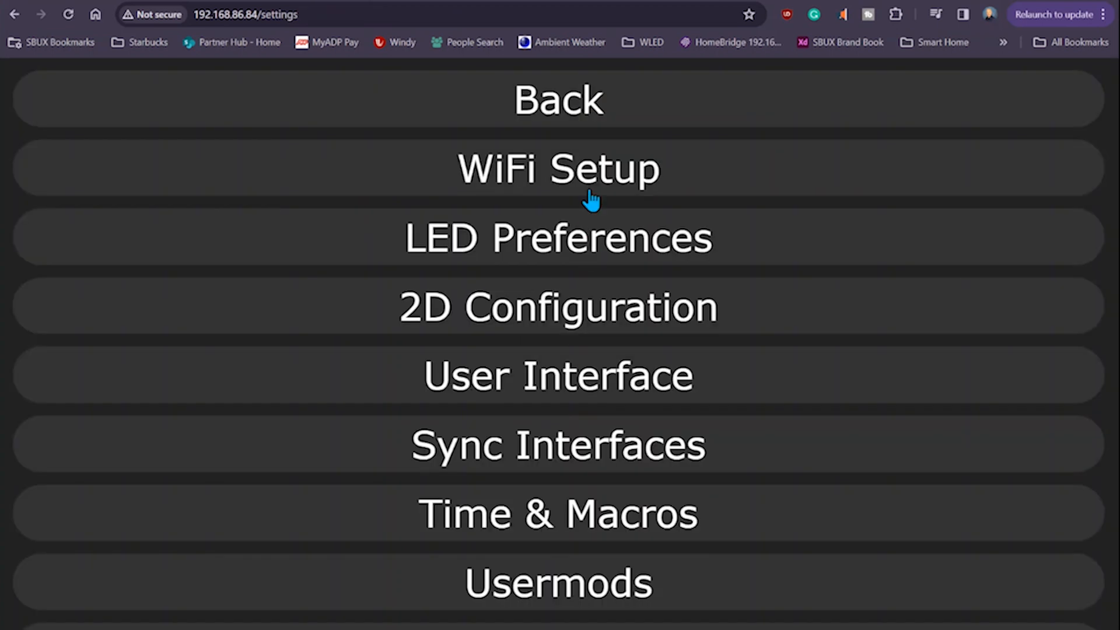
In WiFi Setup, change the mDNS address to wled-Canopy
left_click(558, 168)
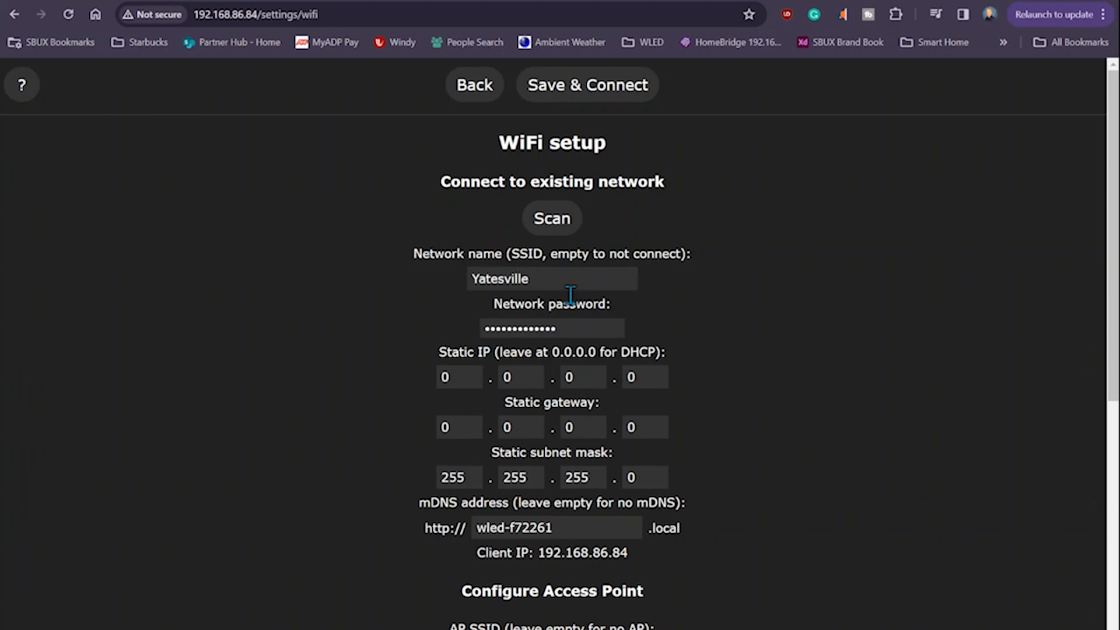
scroll("down", 3)
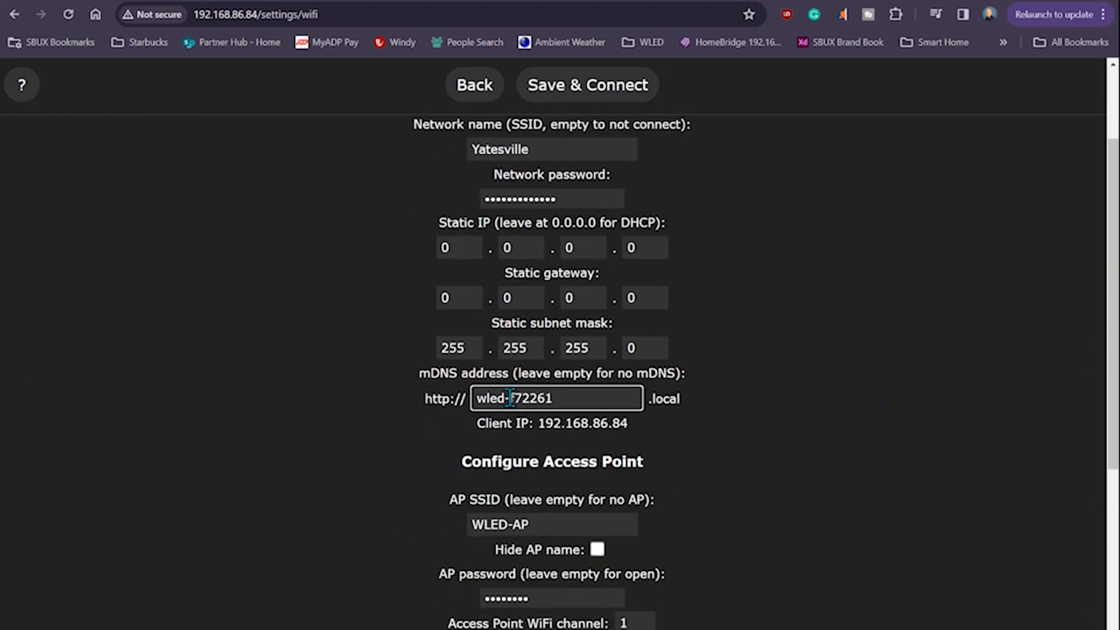
left_click_drag(515, 398, 553, 398)
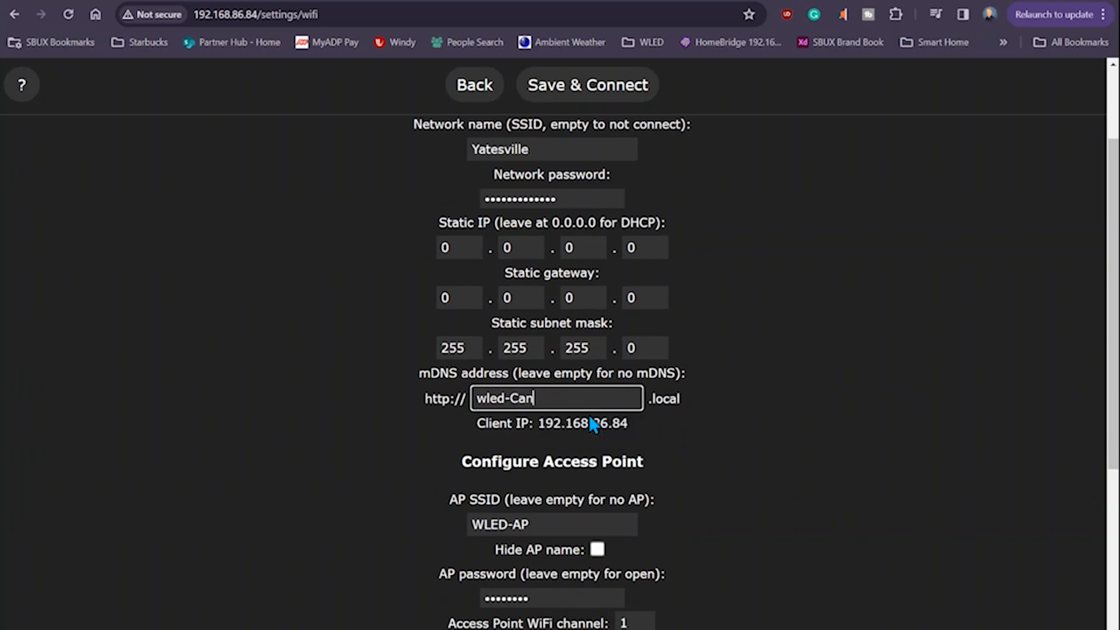
type("opy")
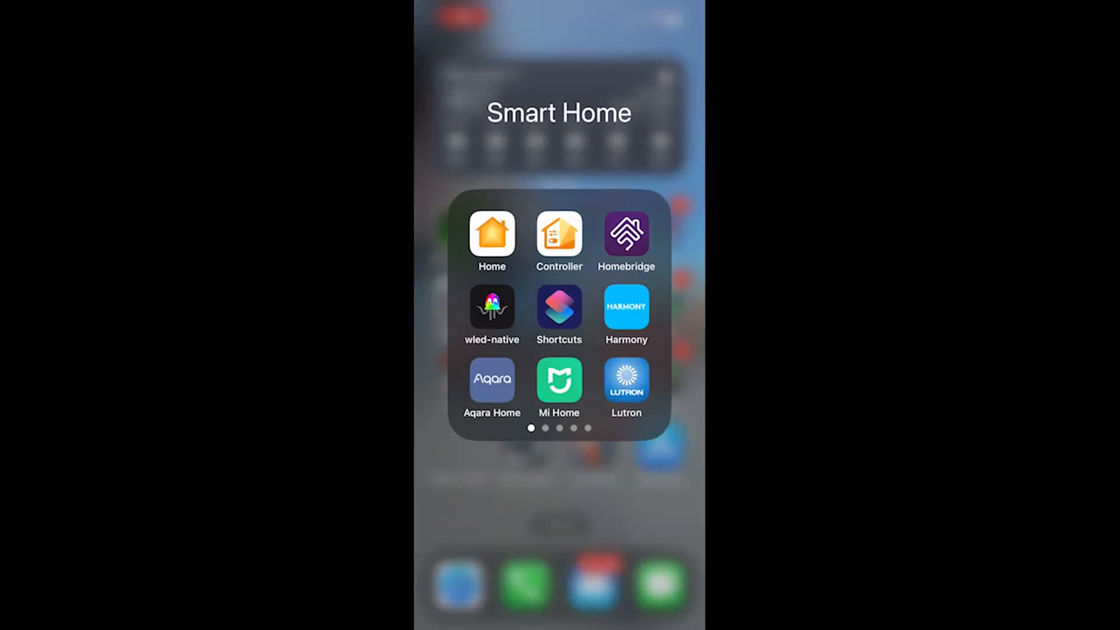
In WLED Native, find WLED-Canopy in the device list and enter its settings
left_click(492, 308)
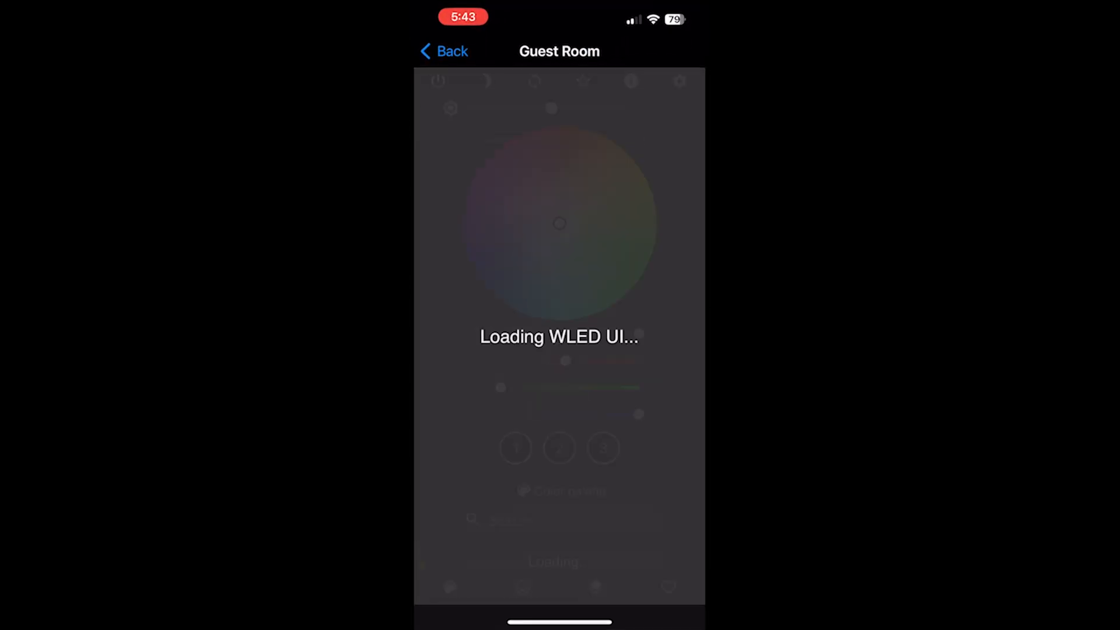
left_click(443, 51)
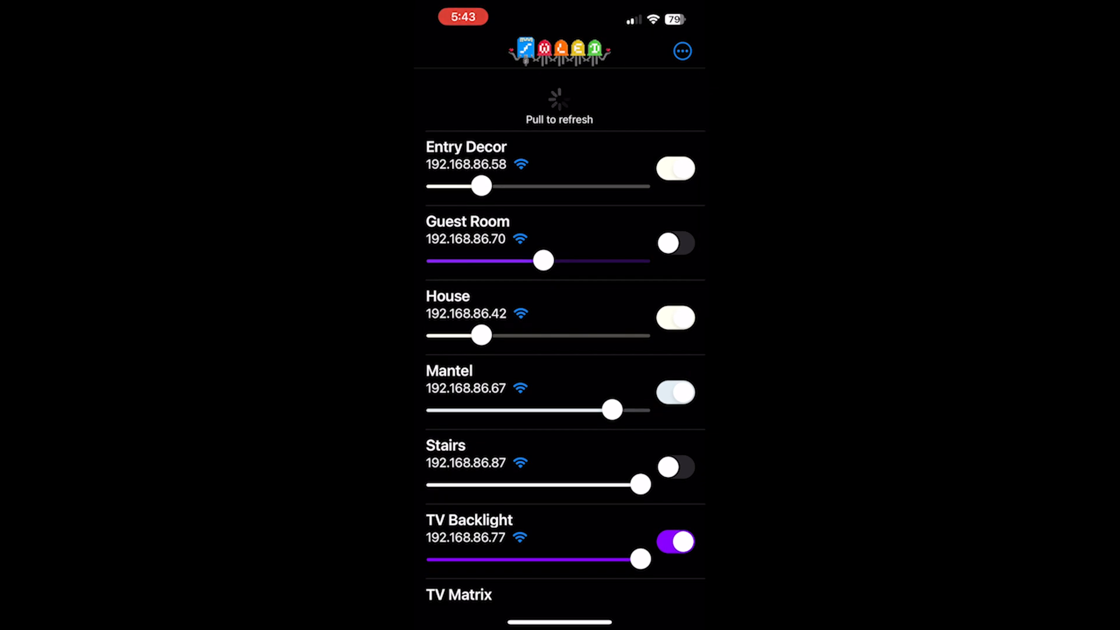
scroll("down", 3)
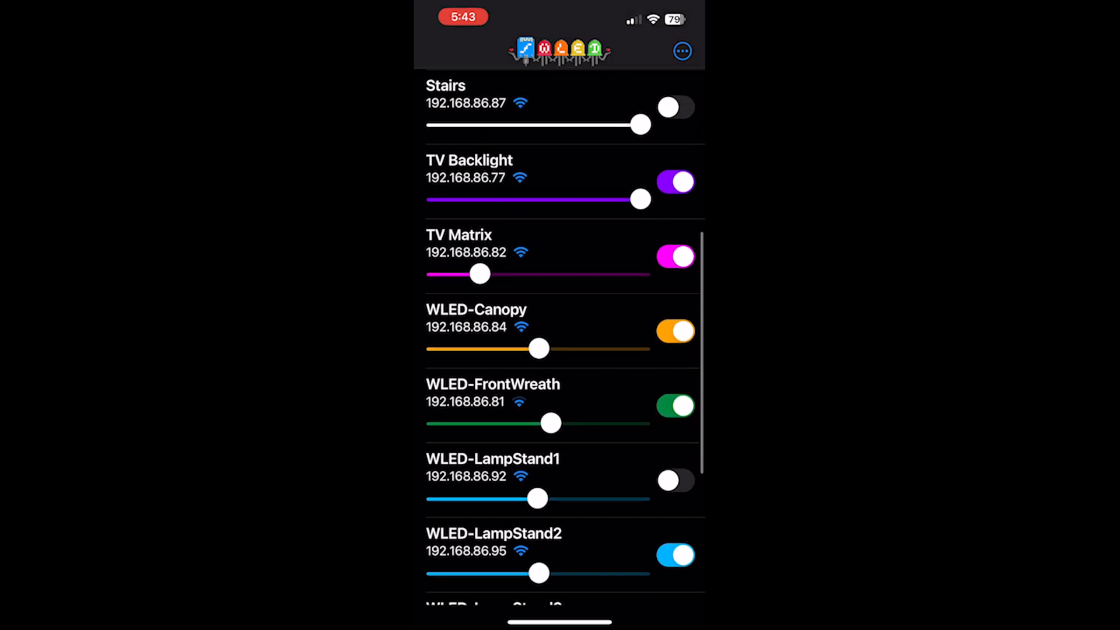
left_click(476, 309)
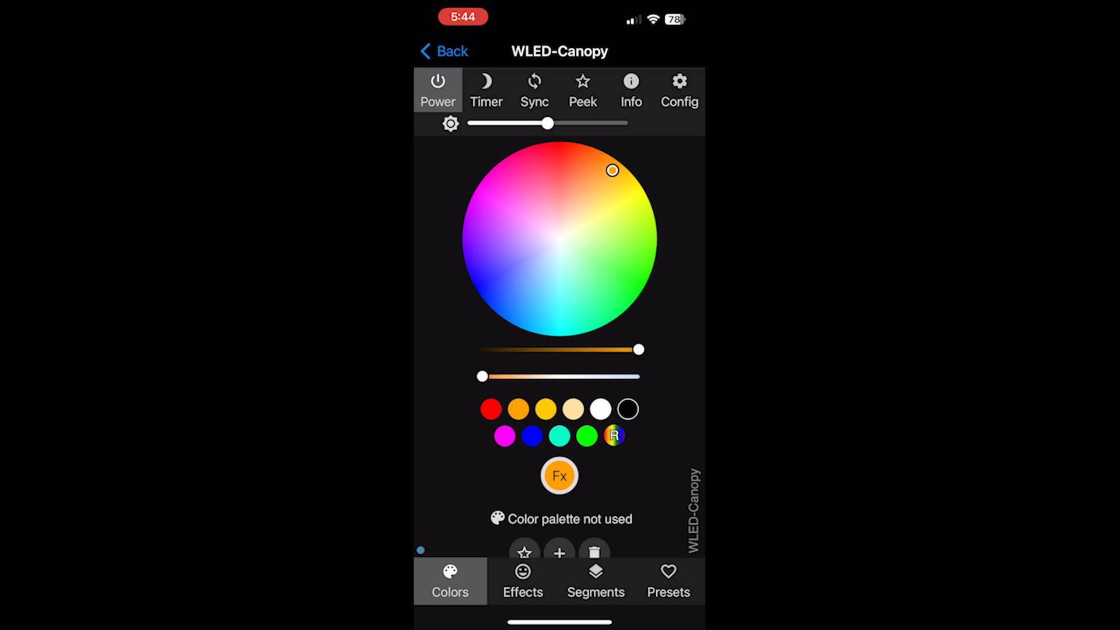
left_click(677, 90)
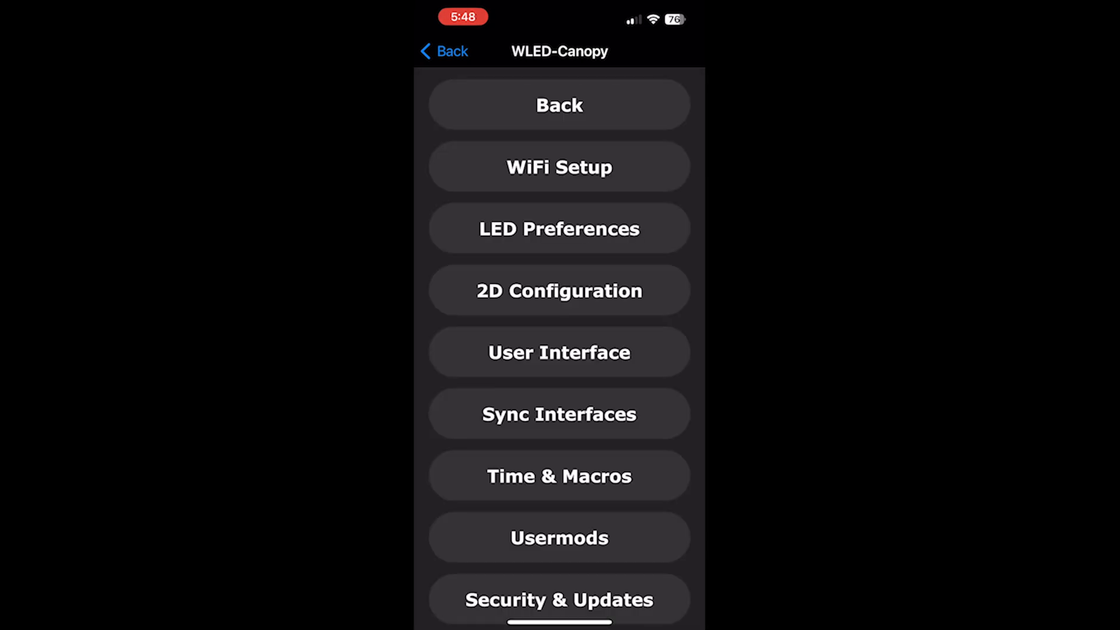
In LED Preferences, set length 10 and the strip's color order, then leave the app
left_click(559, 228)
type("10")
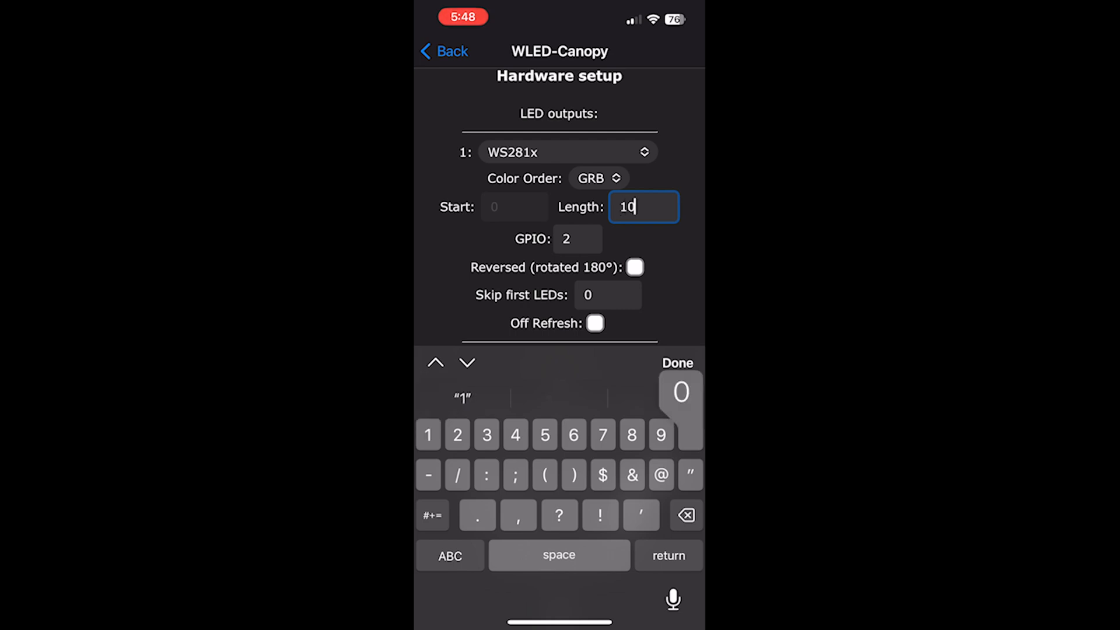
left_click(598, 177)
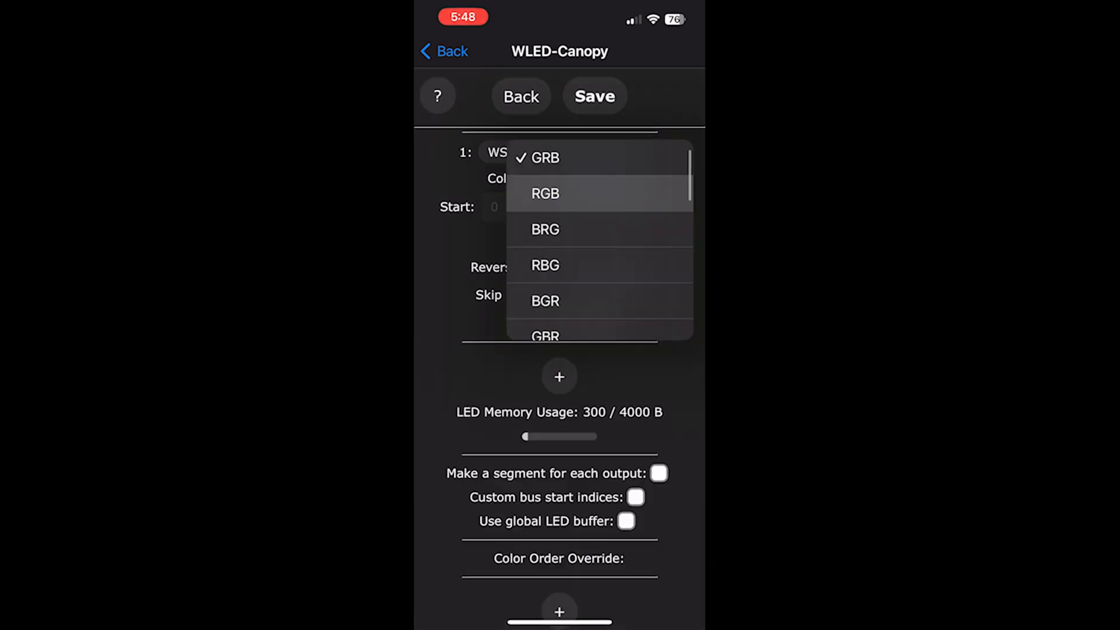
left_click(545, 194)
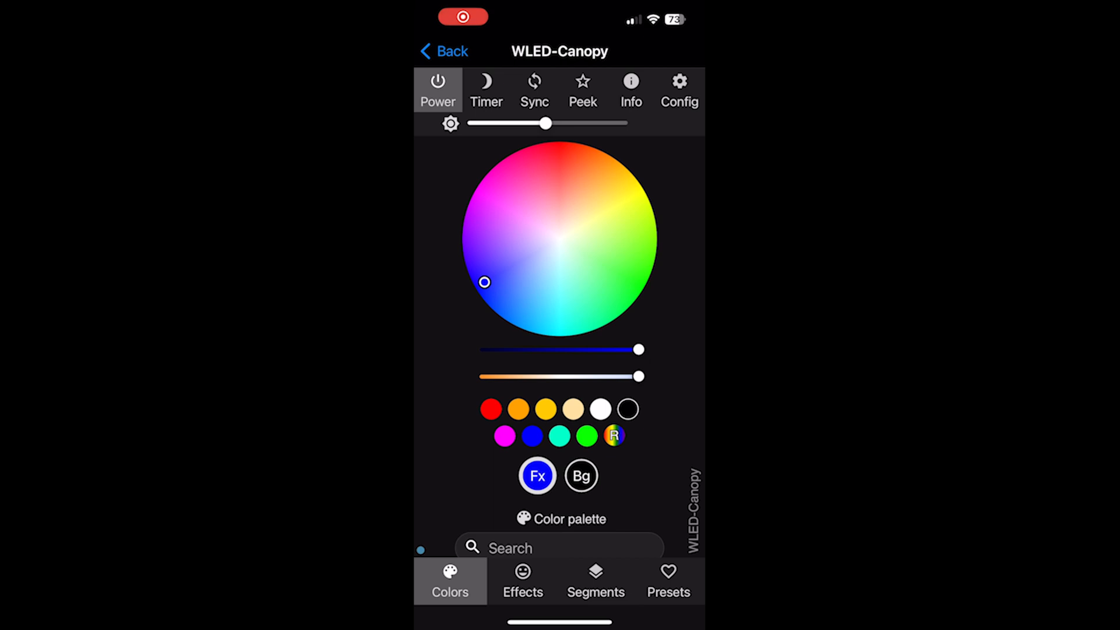
left_click(667, 580)
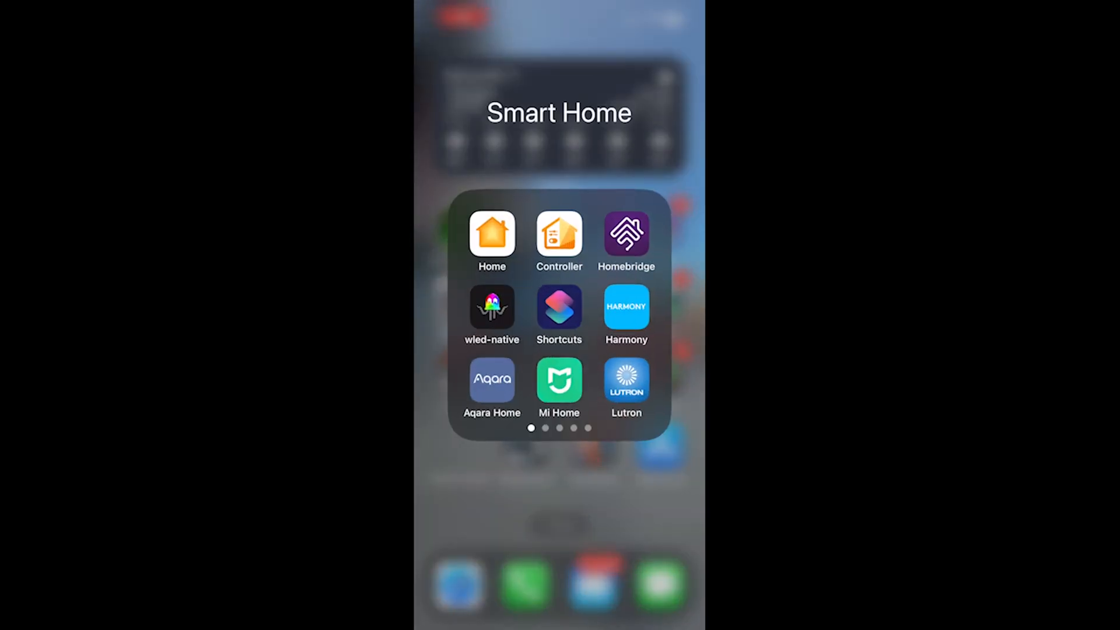
Log in to Homebridge and go to the installed plugins list
left_click(625, 236)
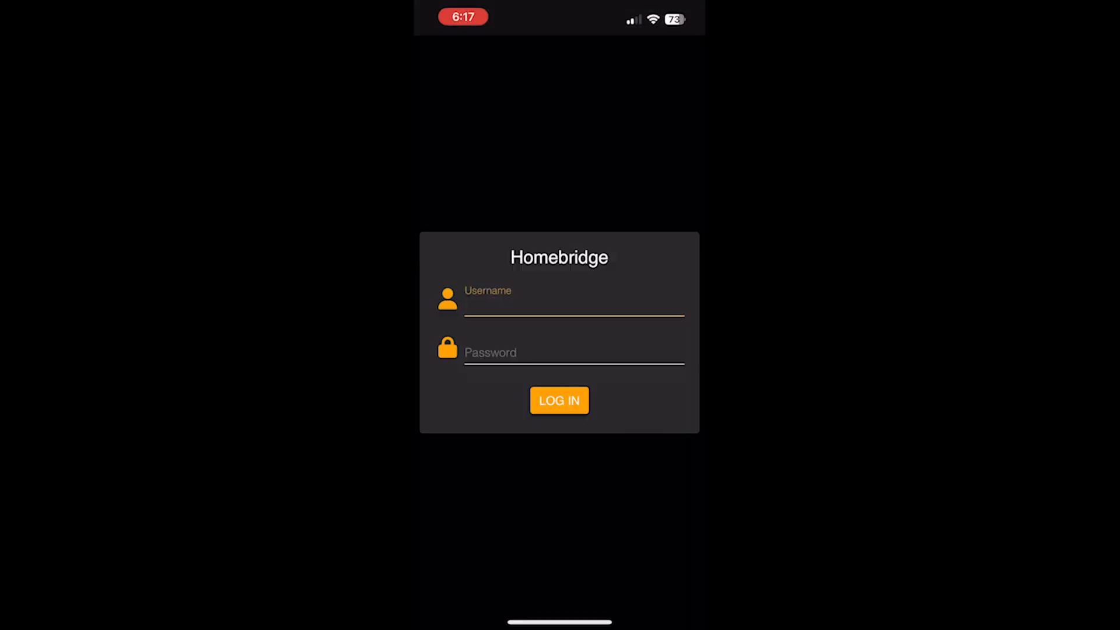
left_click(559, 400)
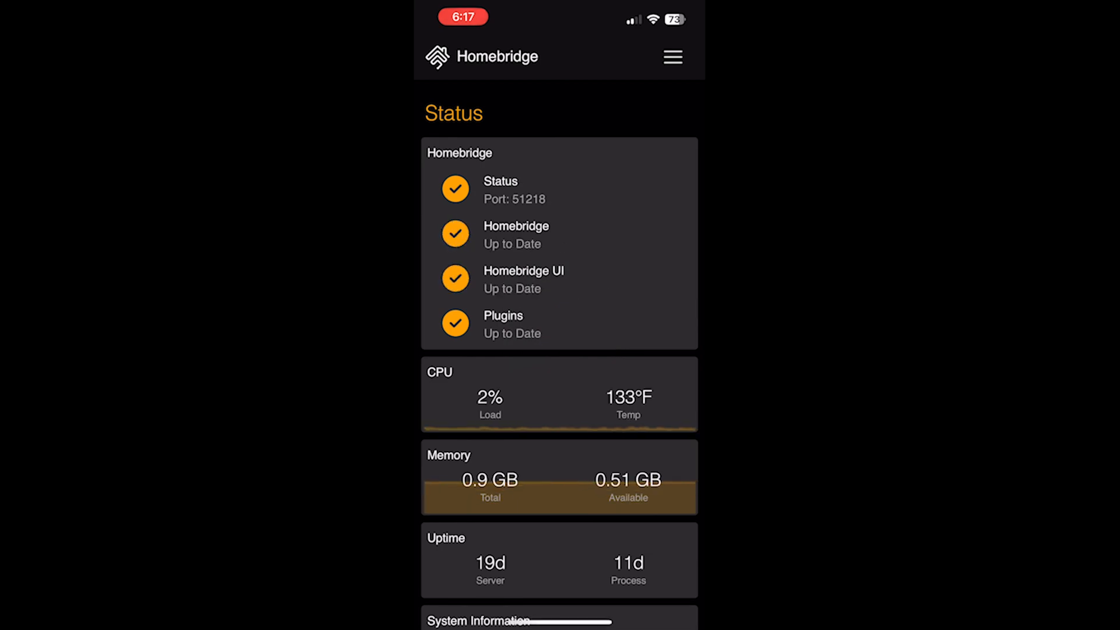
left_click(672, 56)
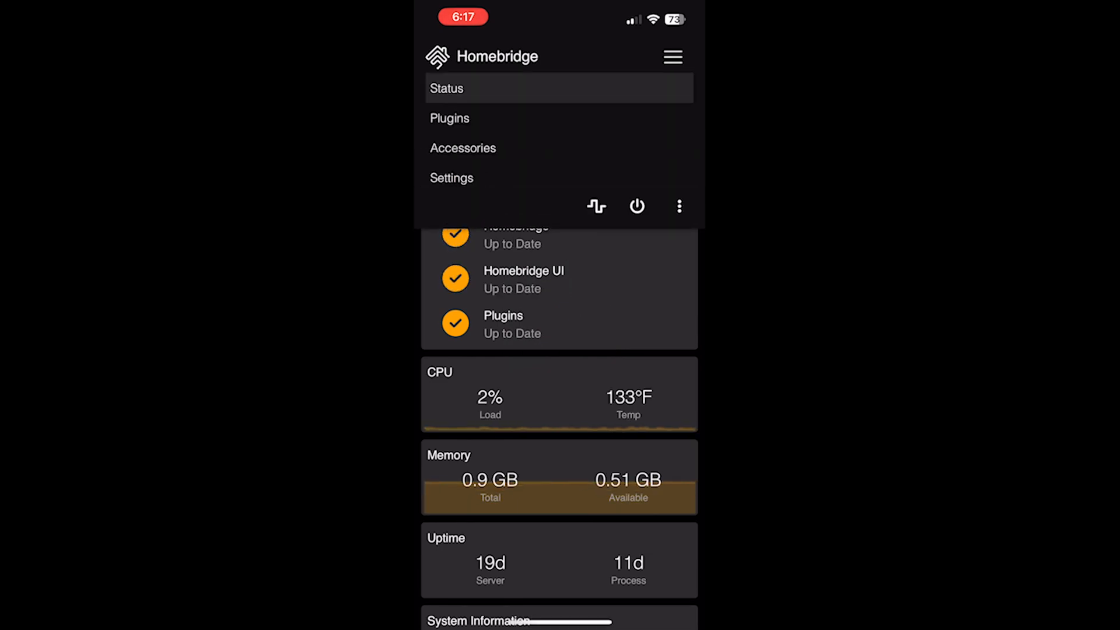
left_click(449, 118)
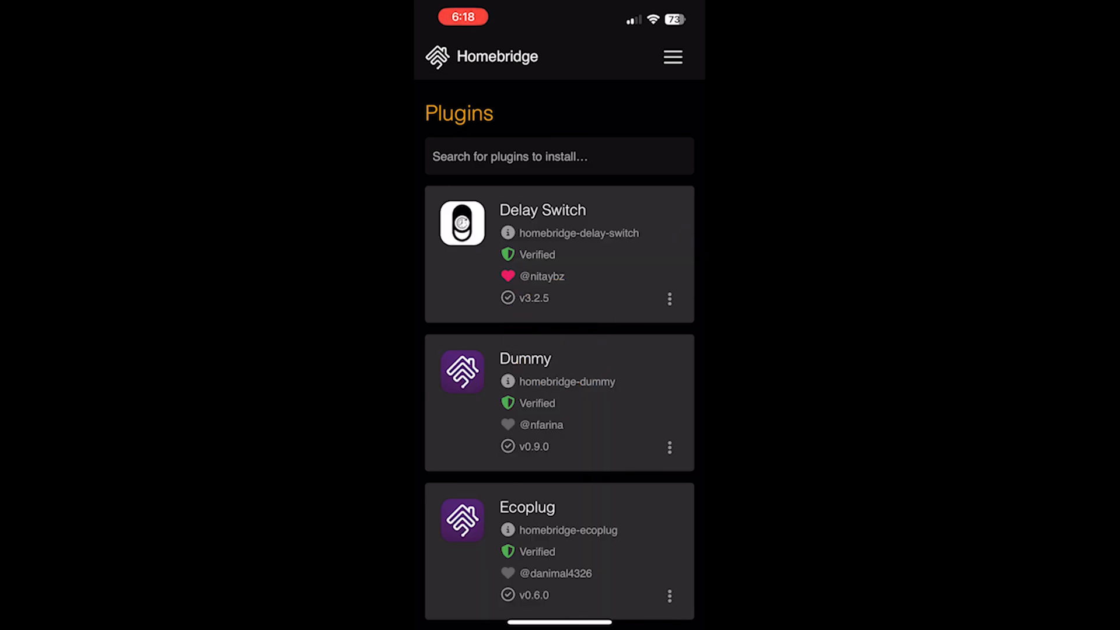
Locate the Simple Wled plugin and bring up its full config editor
scroll("down", 3)
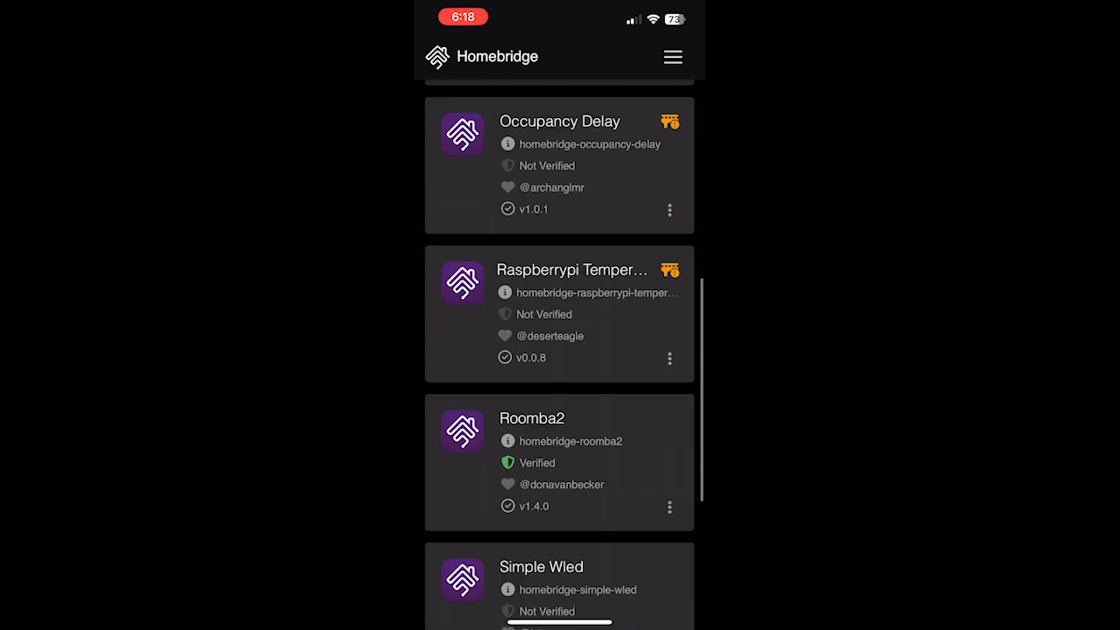
scroll("down", 3)
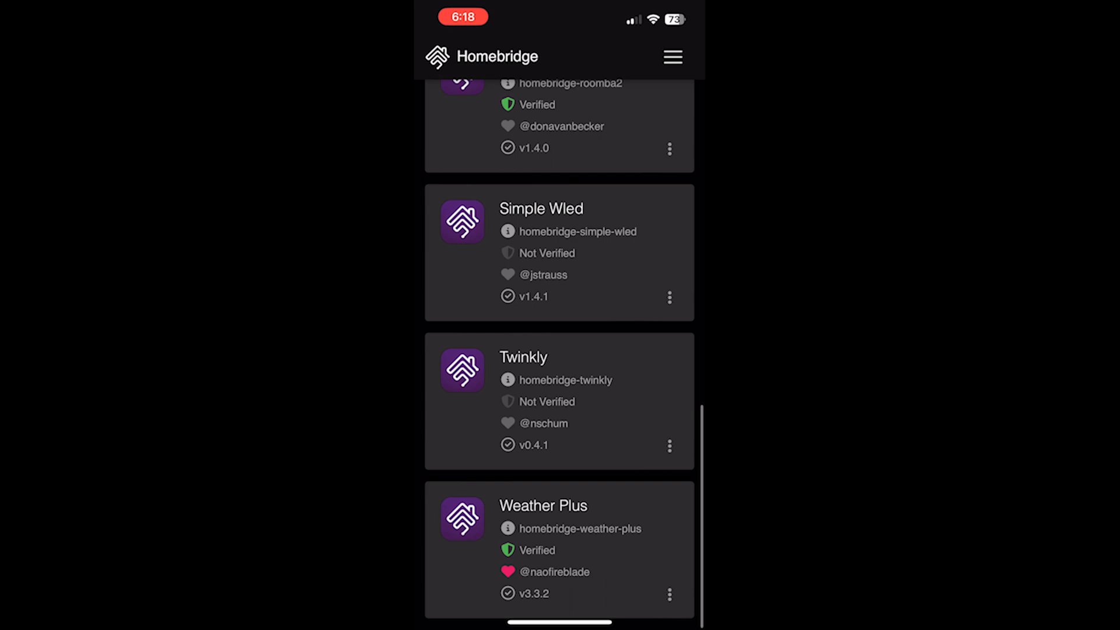
left_click(670, 298)
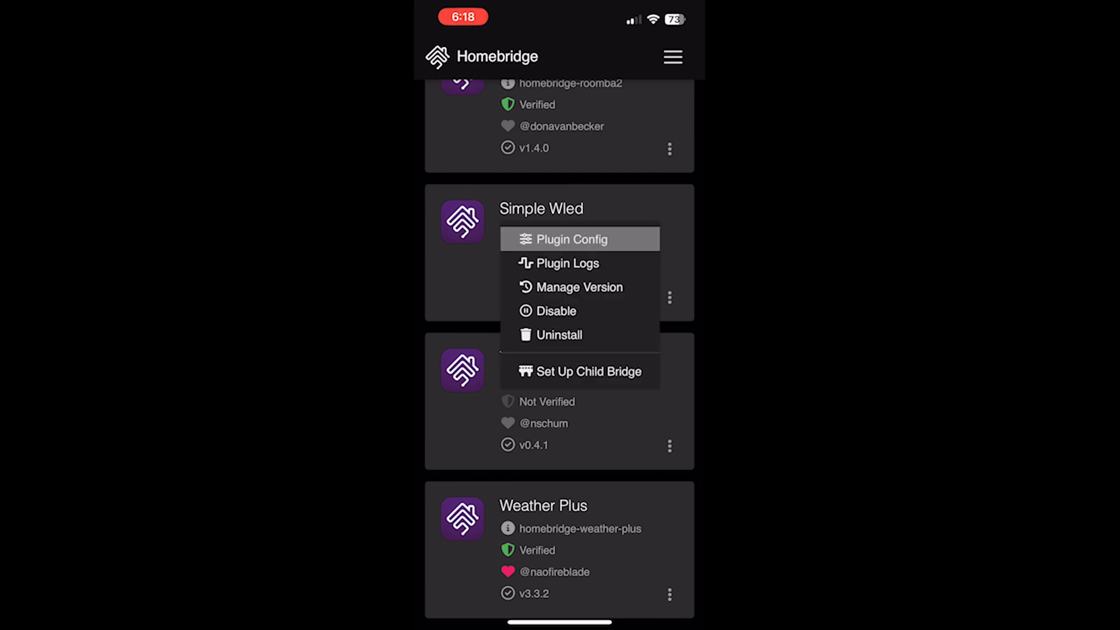
left_click(572, 238)
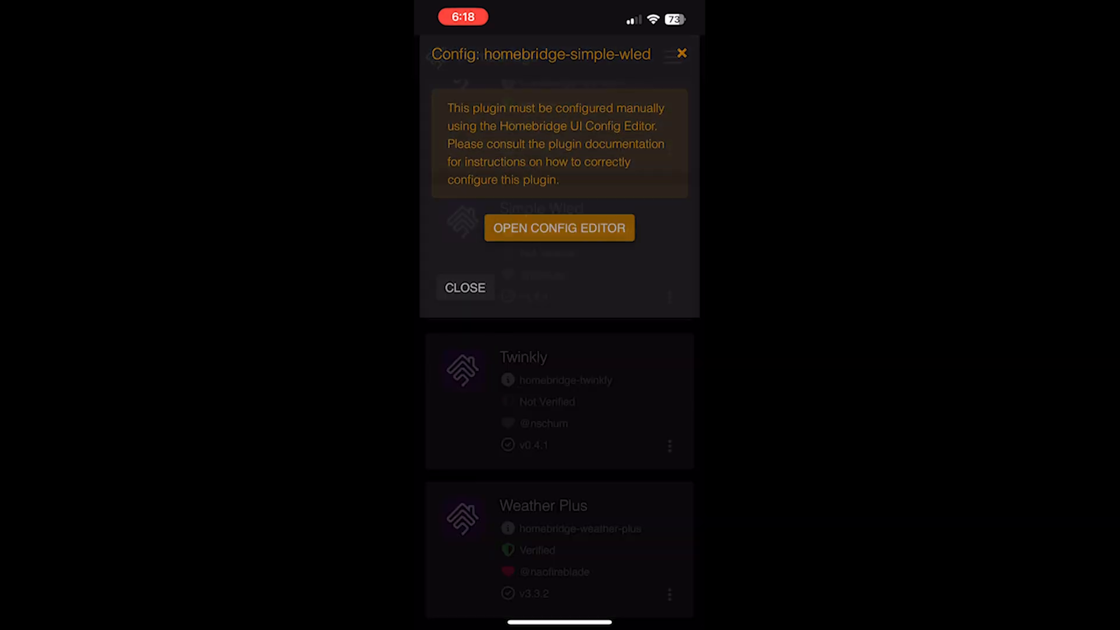
left_click(559, 227)
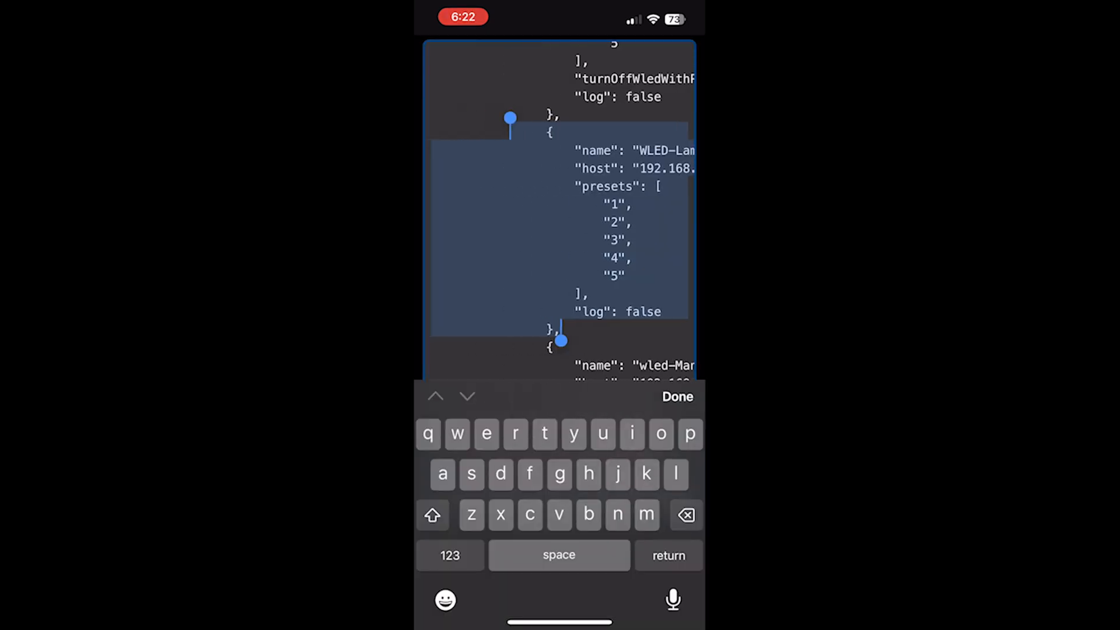
Duplicate the existing WLED-Lamp device block onto a new line
left_click_drag(511, 119, 546, 119)
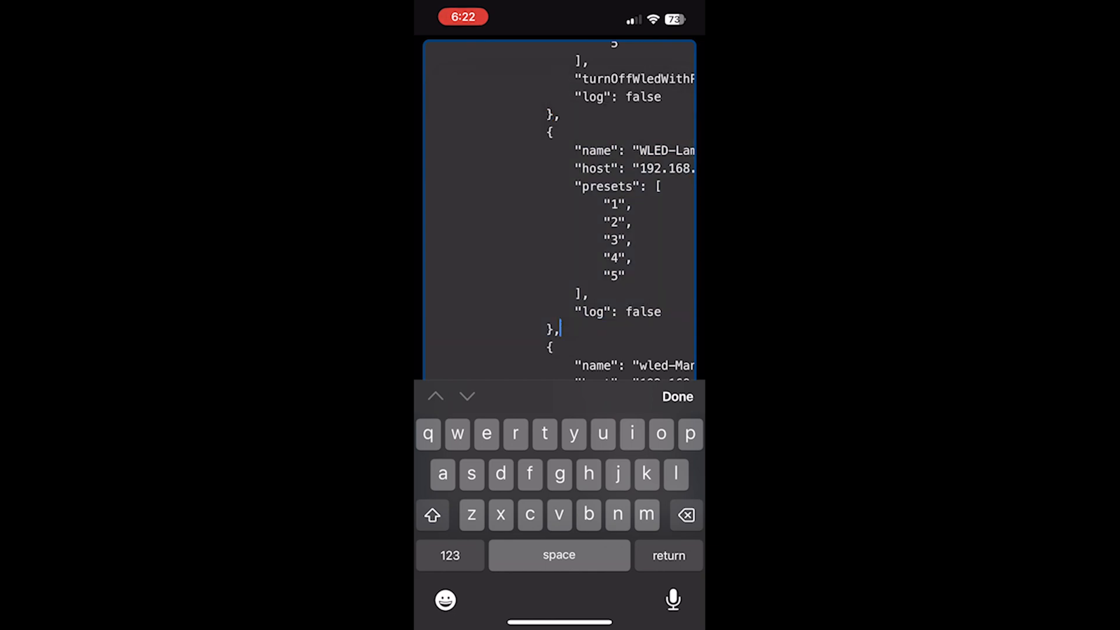
key("return")
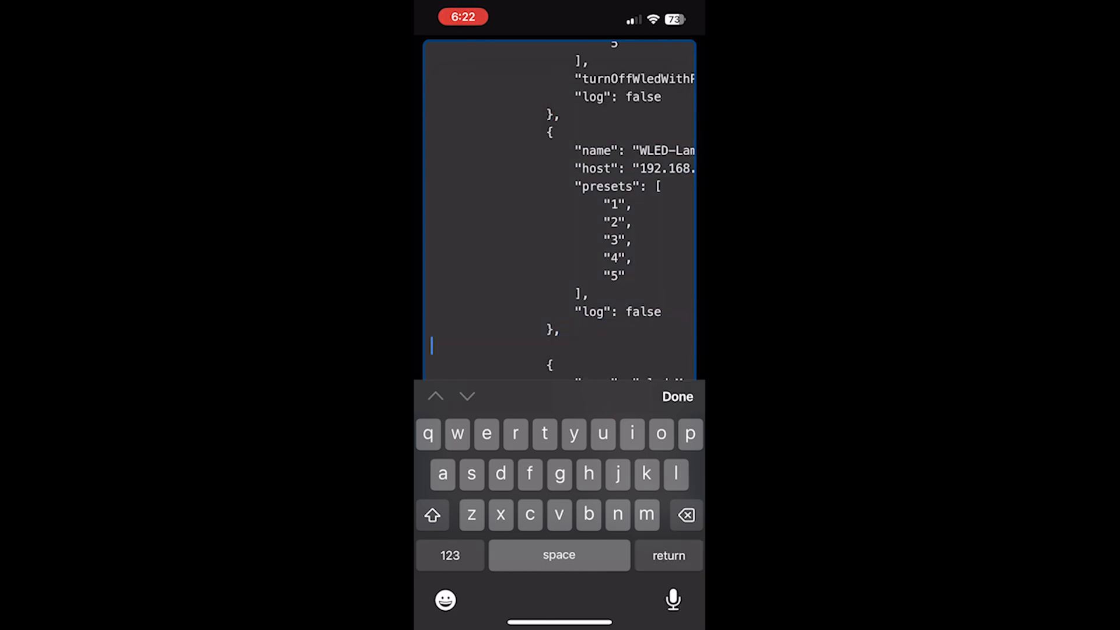
left_click(431, 346)
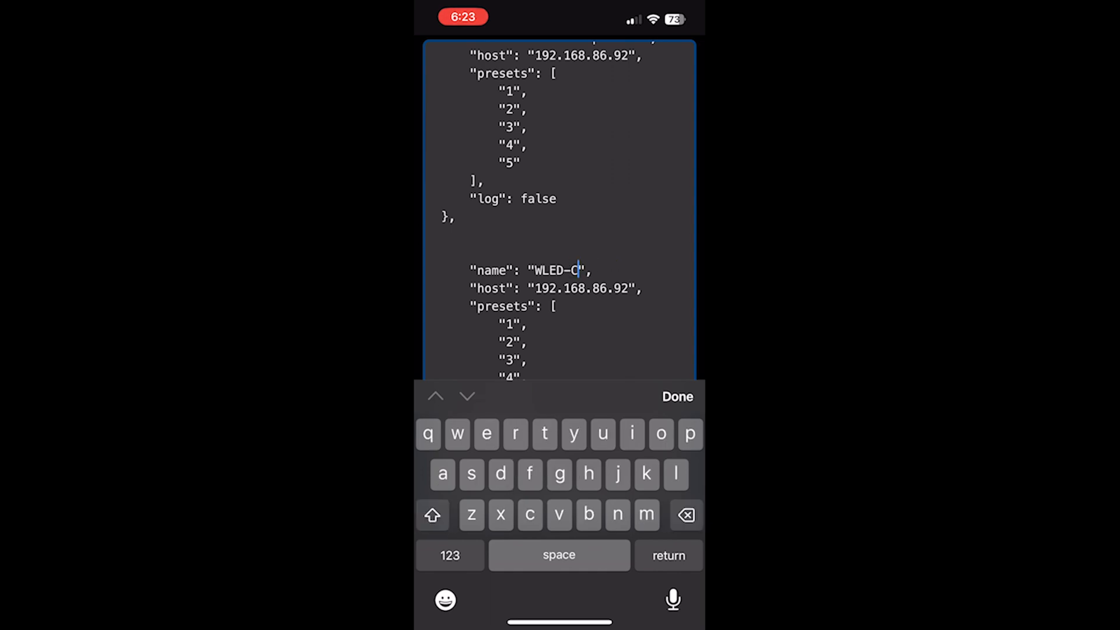
Rename the copy WLED-Canopy with host 192.168.86.84 and save the configuration
type("anopy")
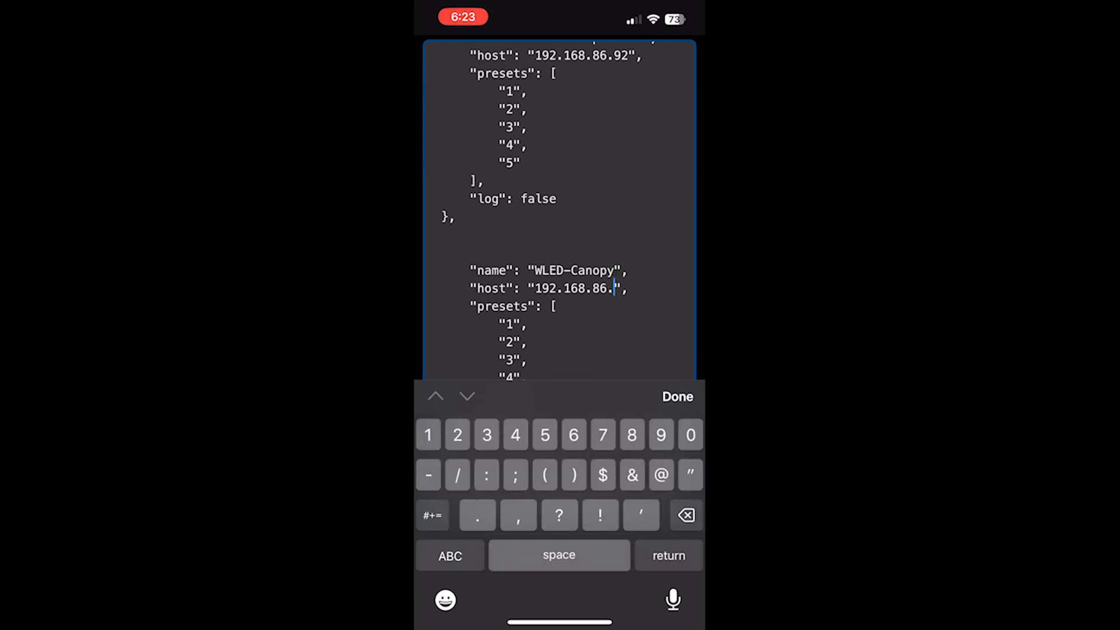
type("84")
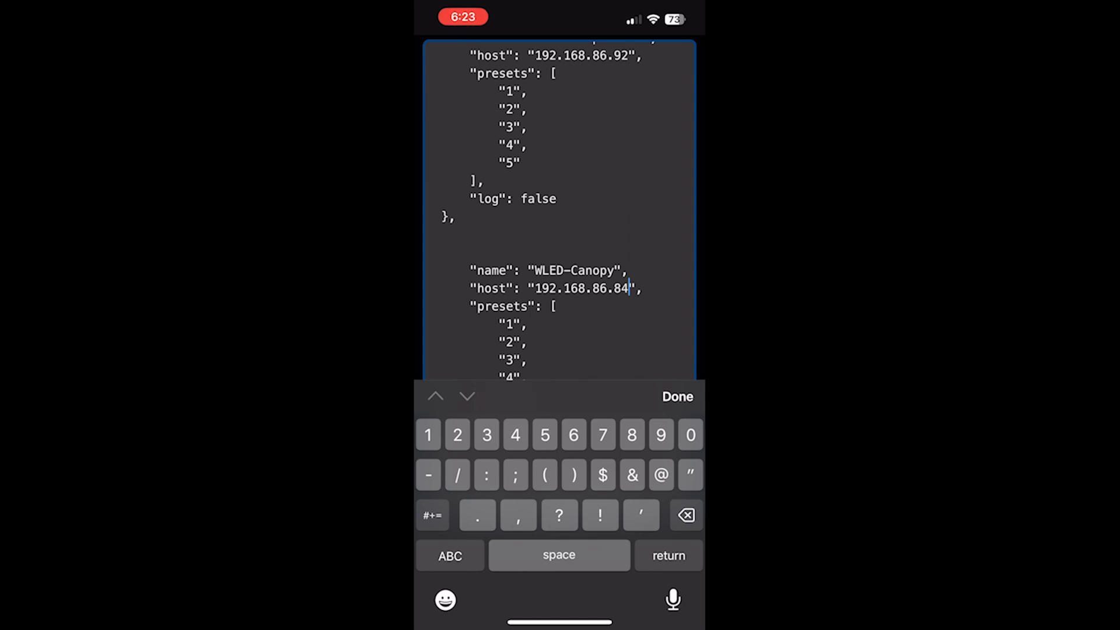
left_click(677, 397)
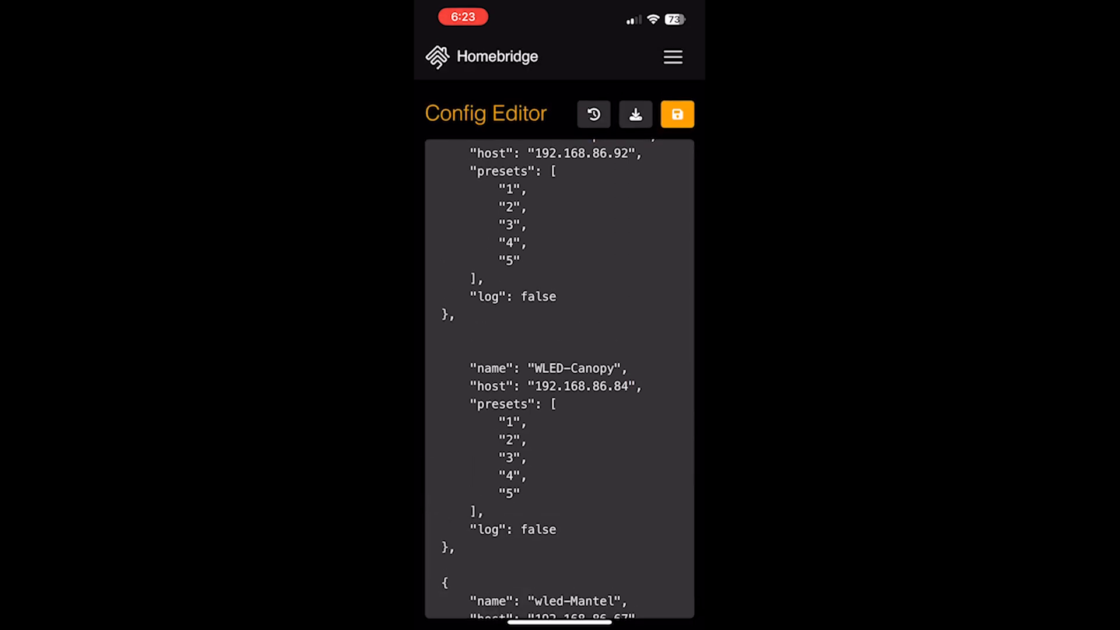
left_click(675, 114)
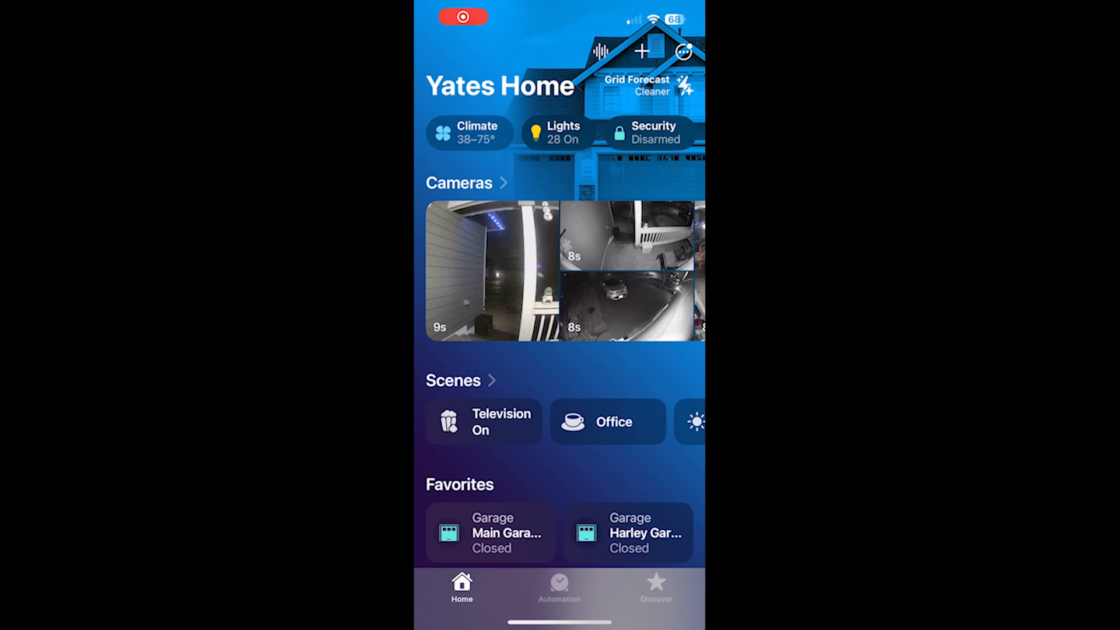
Add the nearby WLED-Canopy accessory, accepting it as uncertified, and submit the setup code
left_click(641, 51)
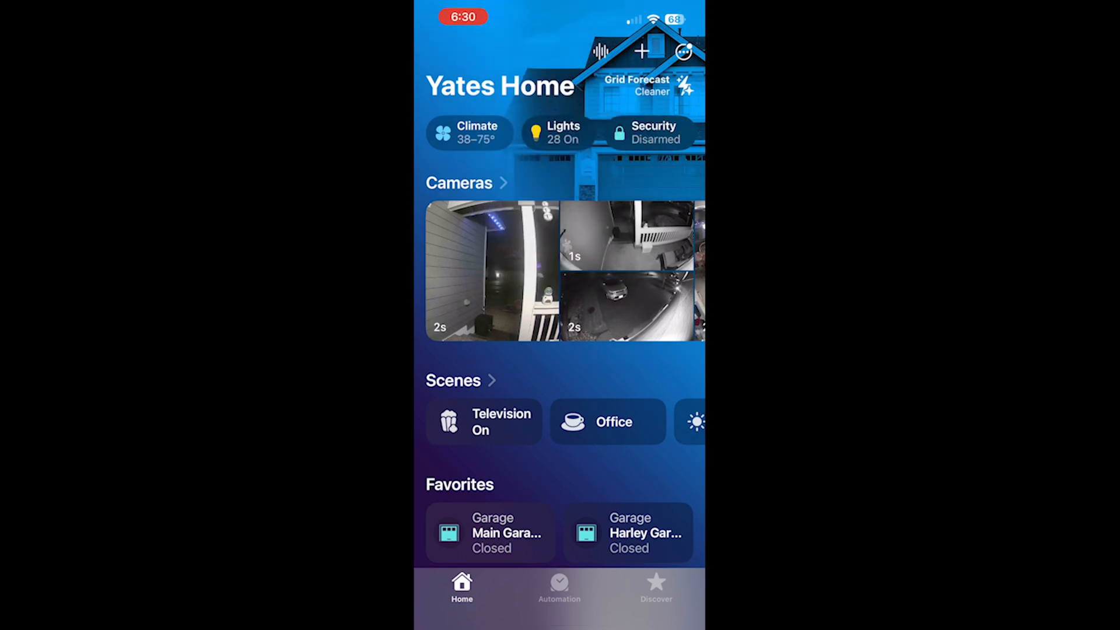
left_click(640, 51)
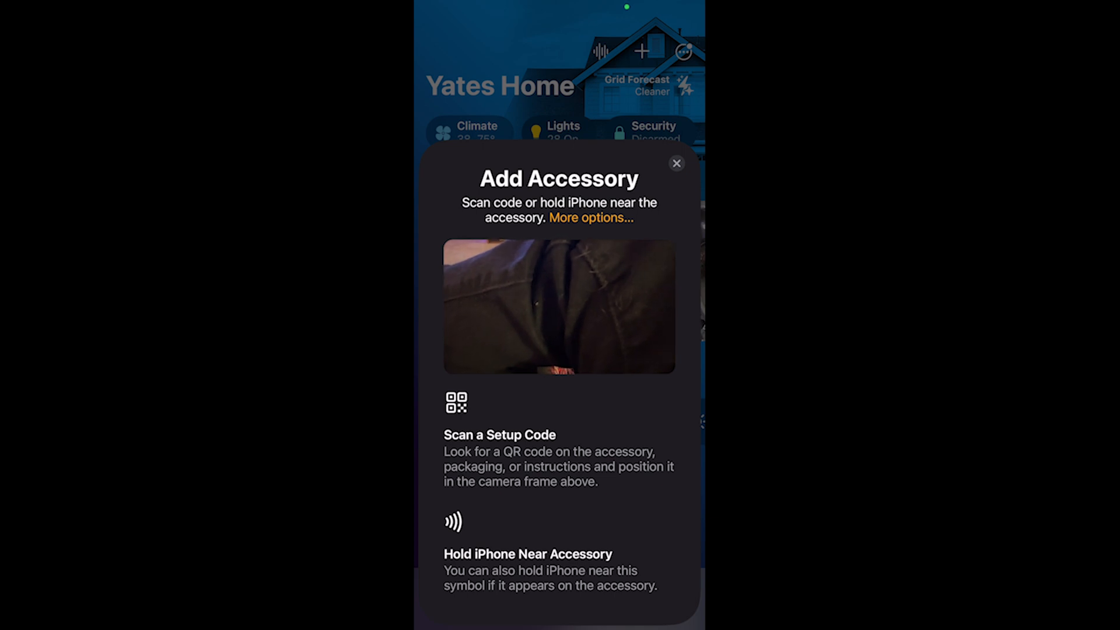
left_click(590, 217)
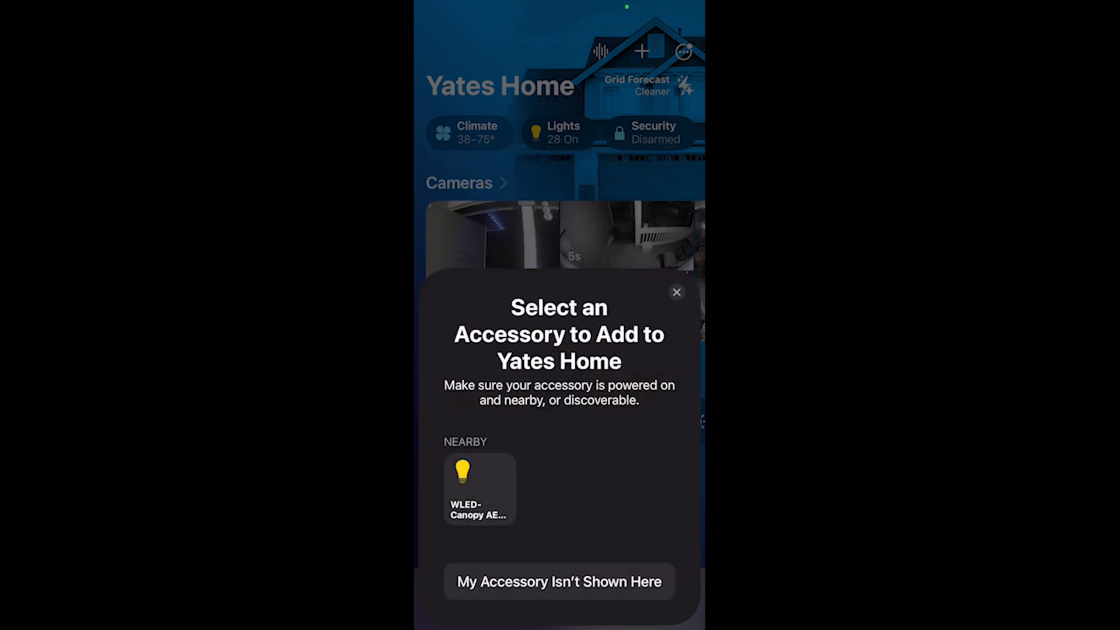
left_click(479, 488)
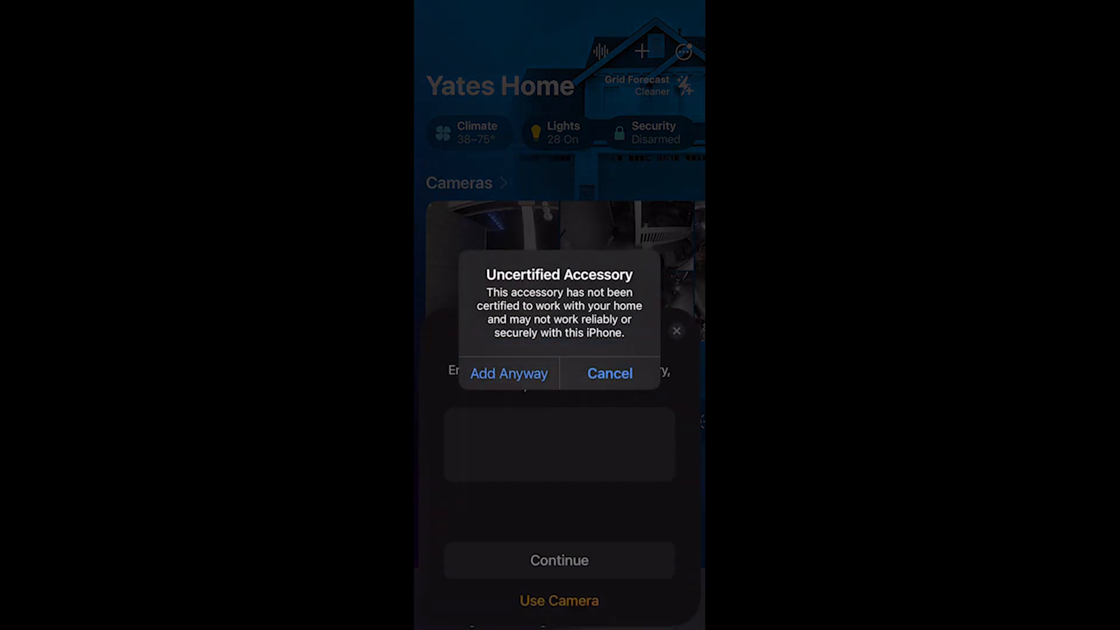
left_click(508, 373)
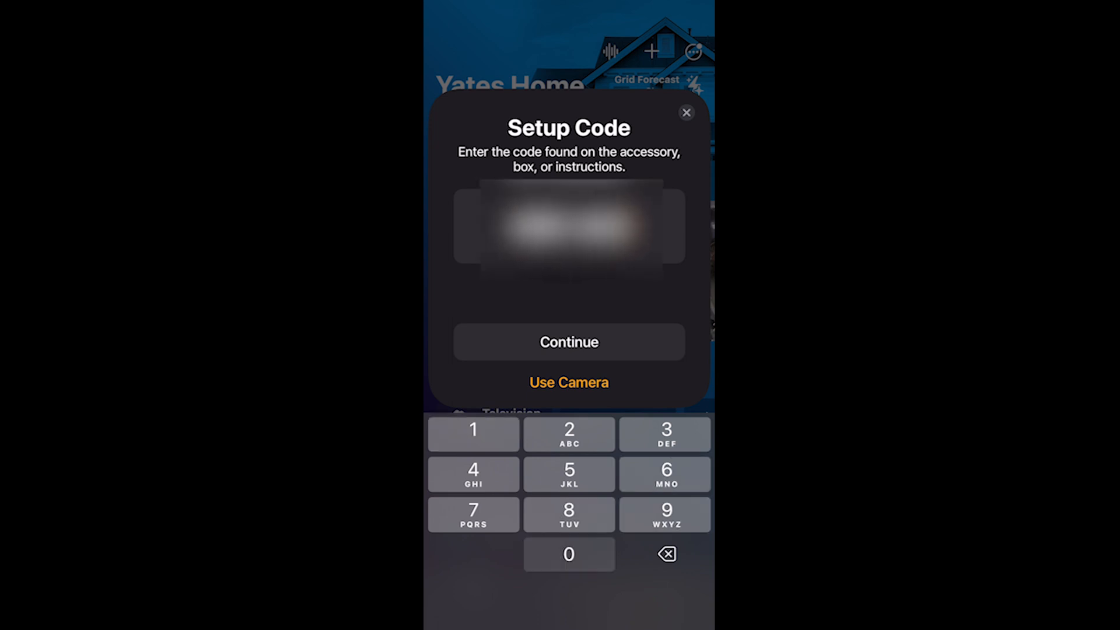
left_click(568, 341)
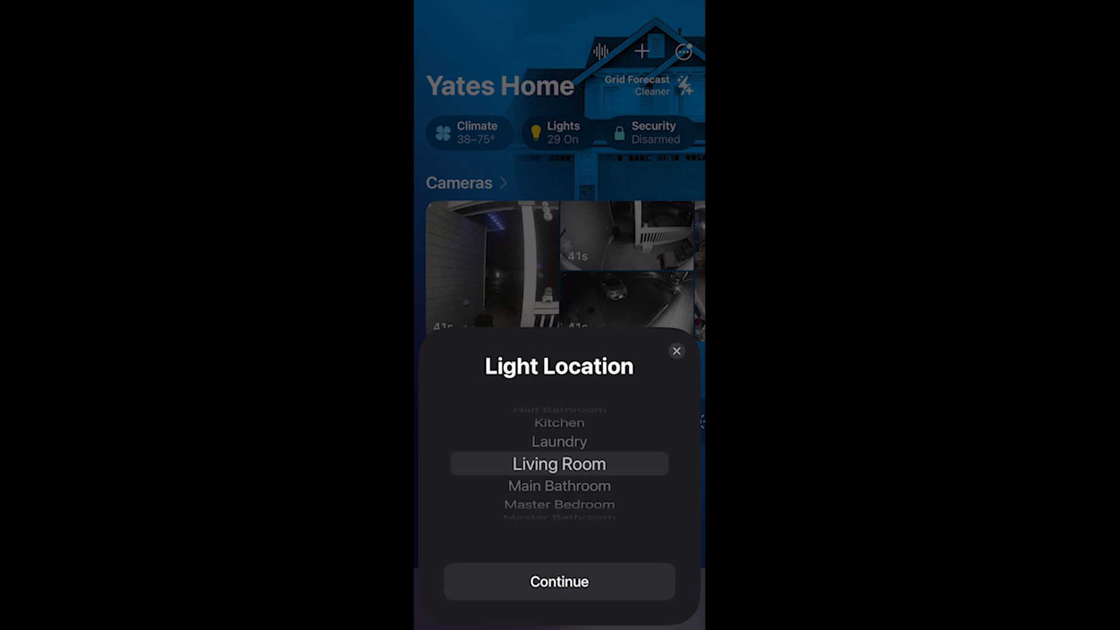
Place the light in Master Bedroom, keep the name WLED-Canopy and skip suggested automations
scroll("down", 3)
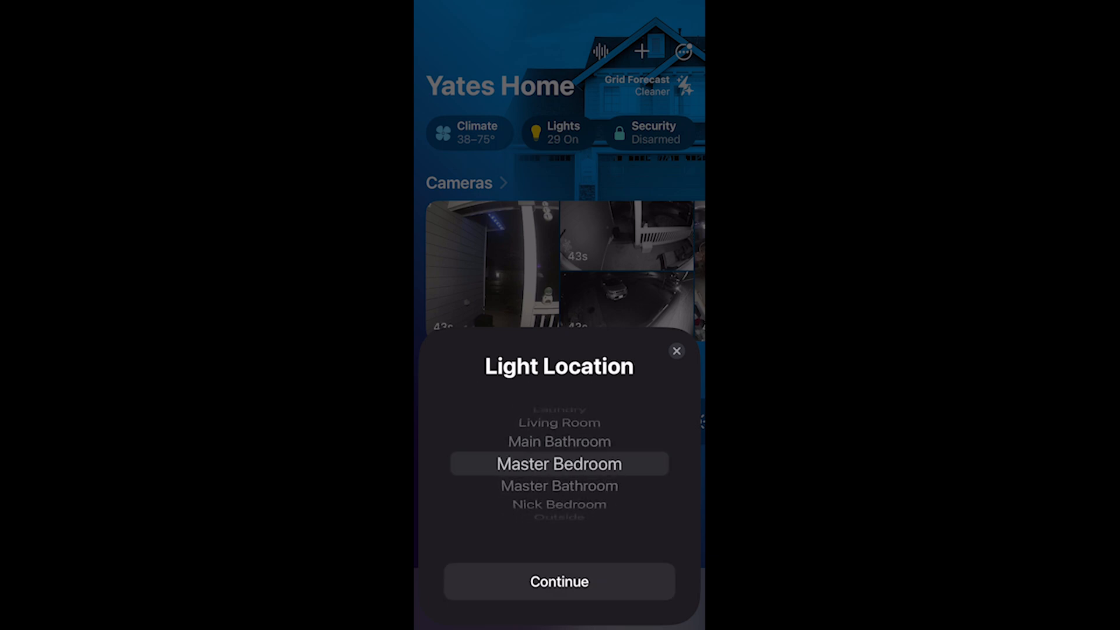
left_click(559, 581)
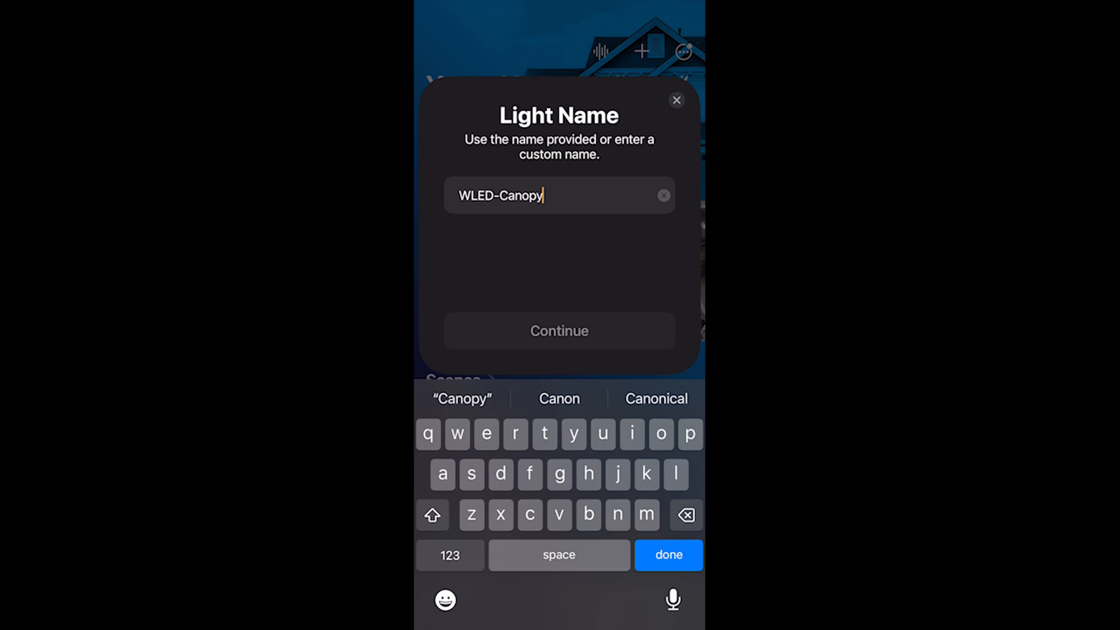
left_click(559, 330)
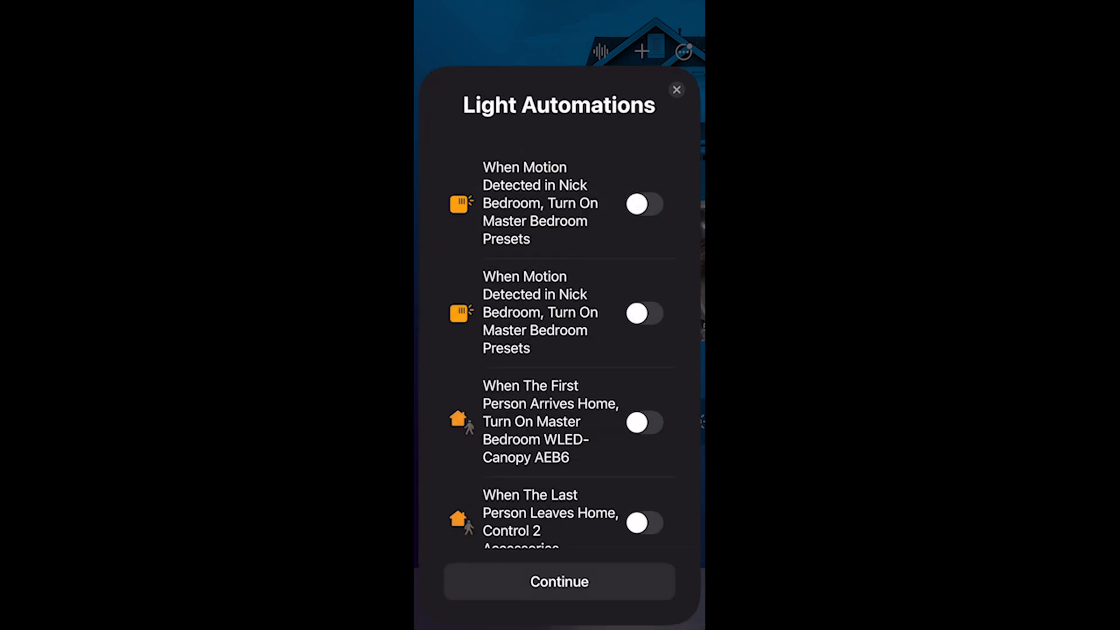
left_click(559, 581)
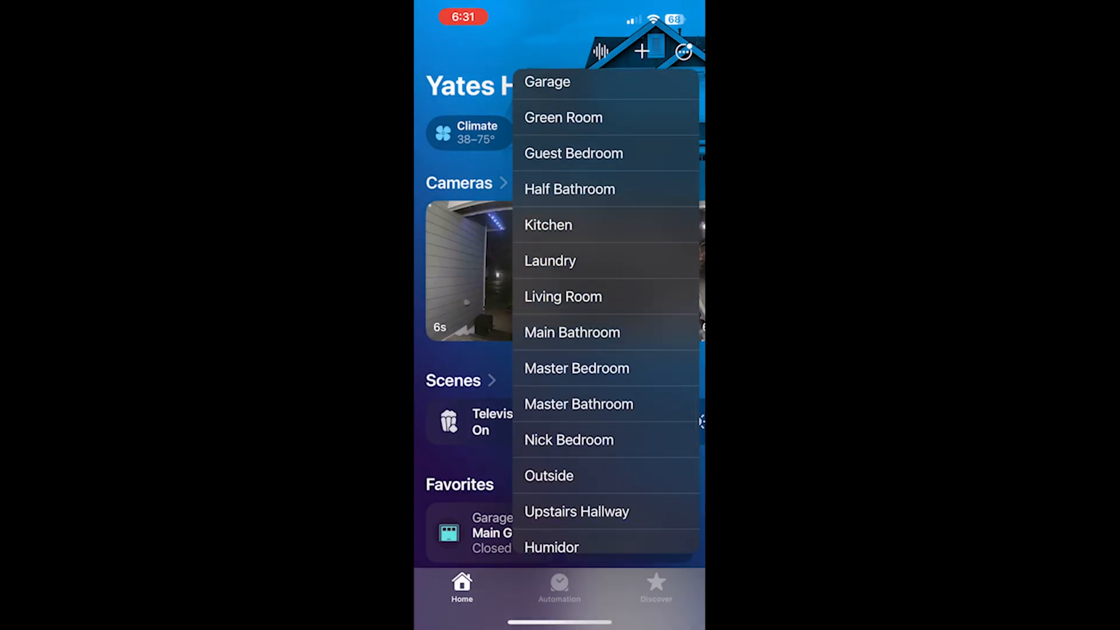
In Master Bedroom, switch the WLED-Canopy light off and back on from its controls
left_click(576, 367)
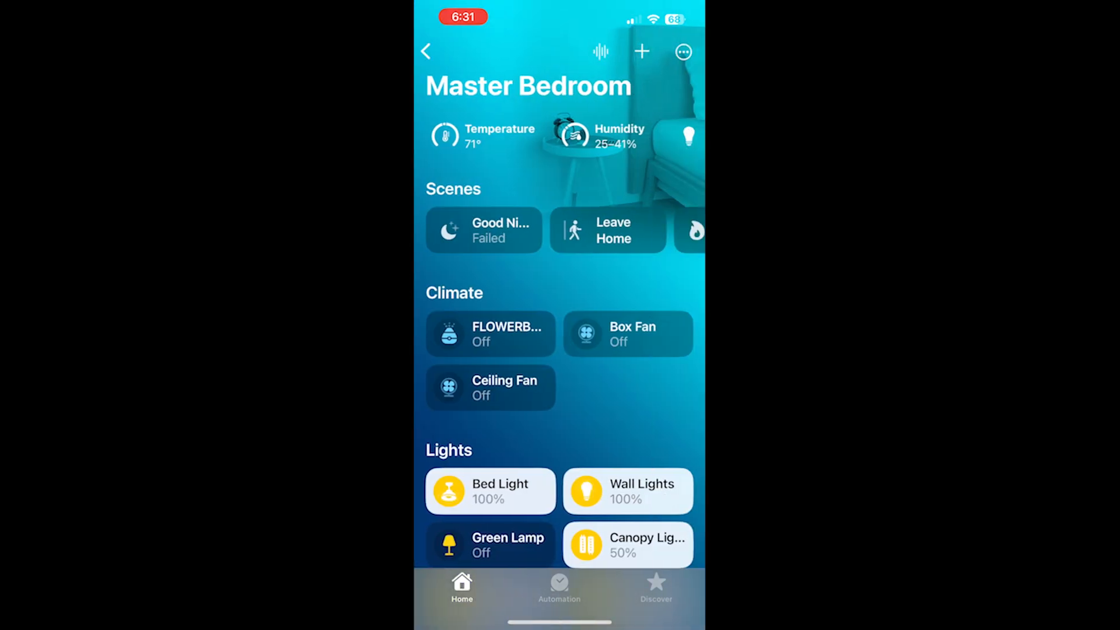
left_click(627, 545)
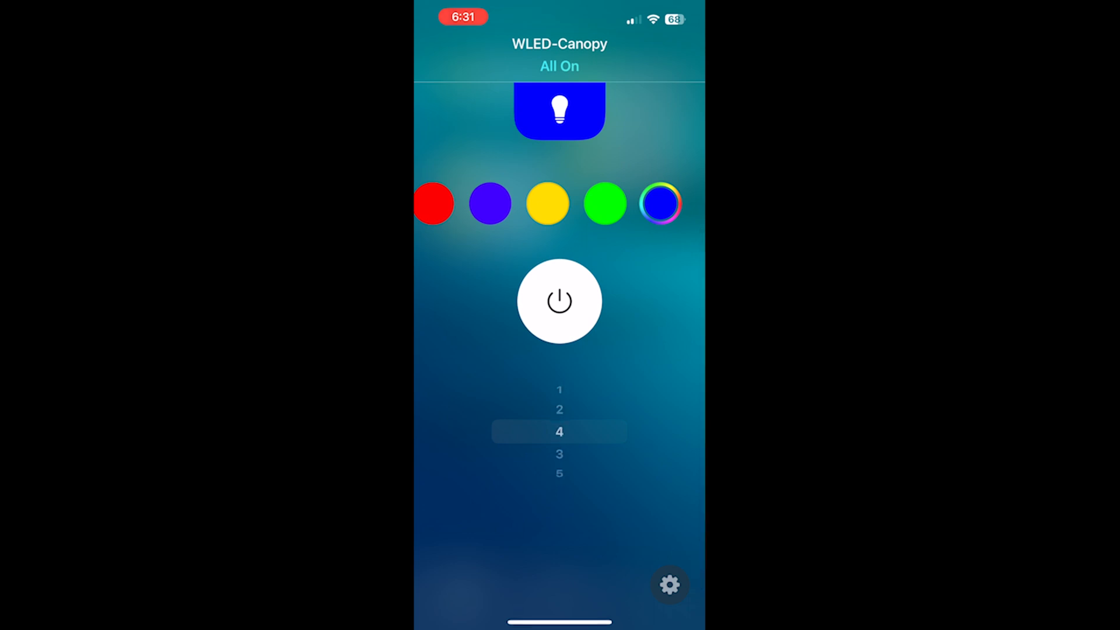
left_click(559, 300)
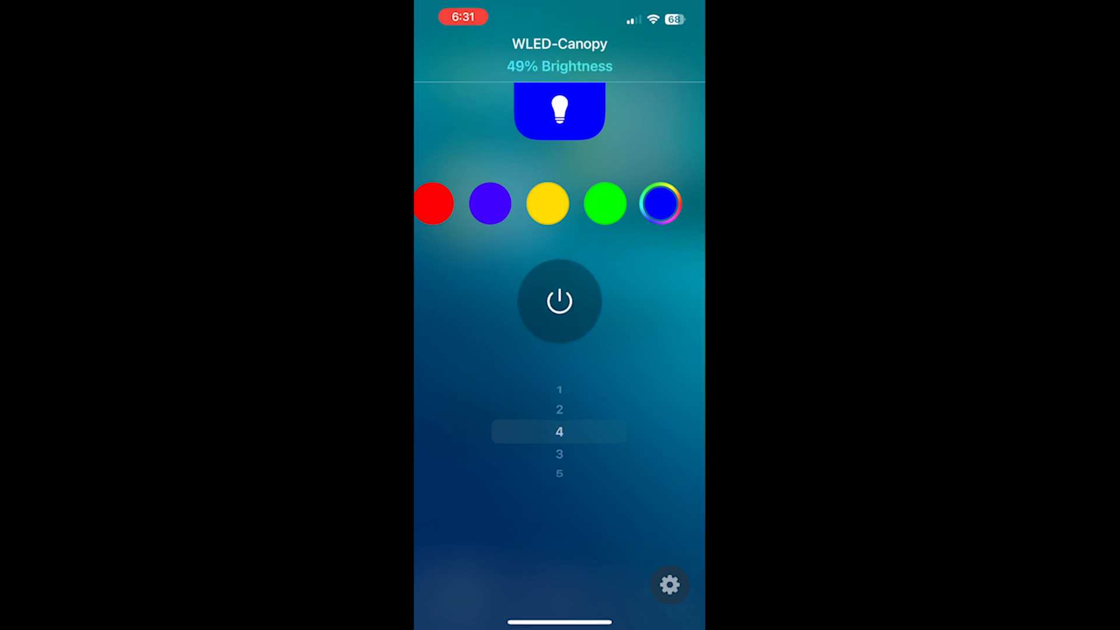
left_click(559, 300)
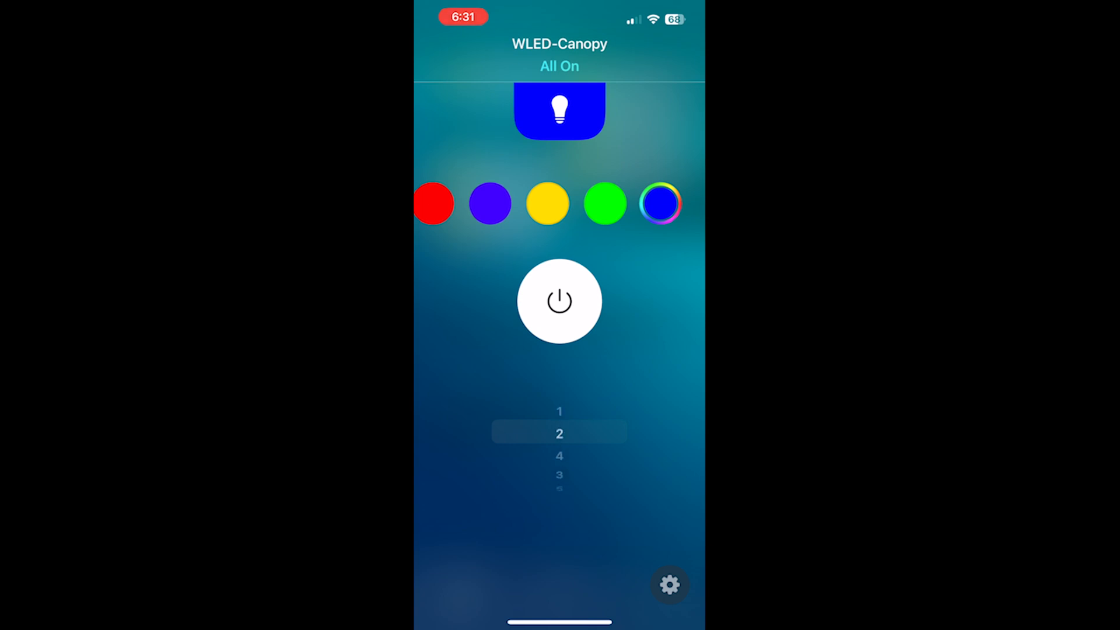
left_click(425, 51)
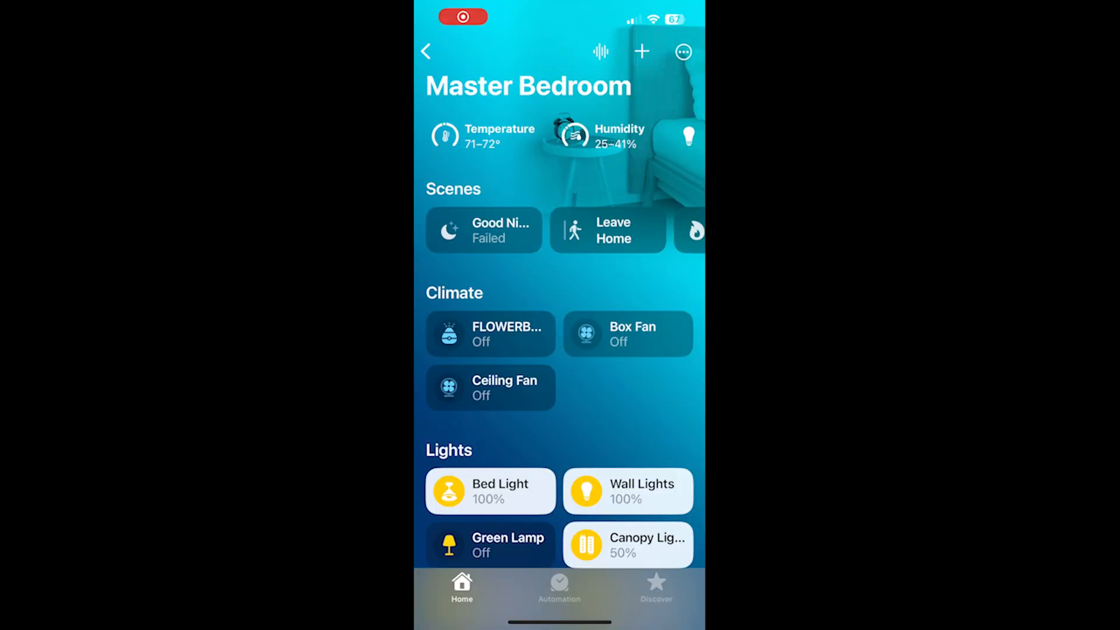
Find the '15 minutes before sunset' automation and enter its Sundown scene
left_click(559, 589)
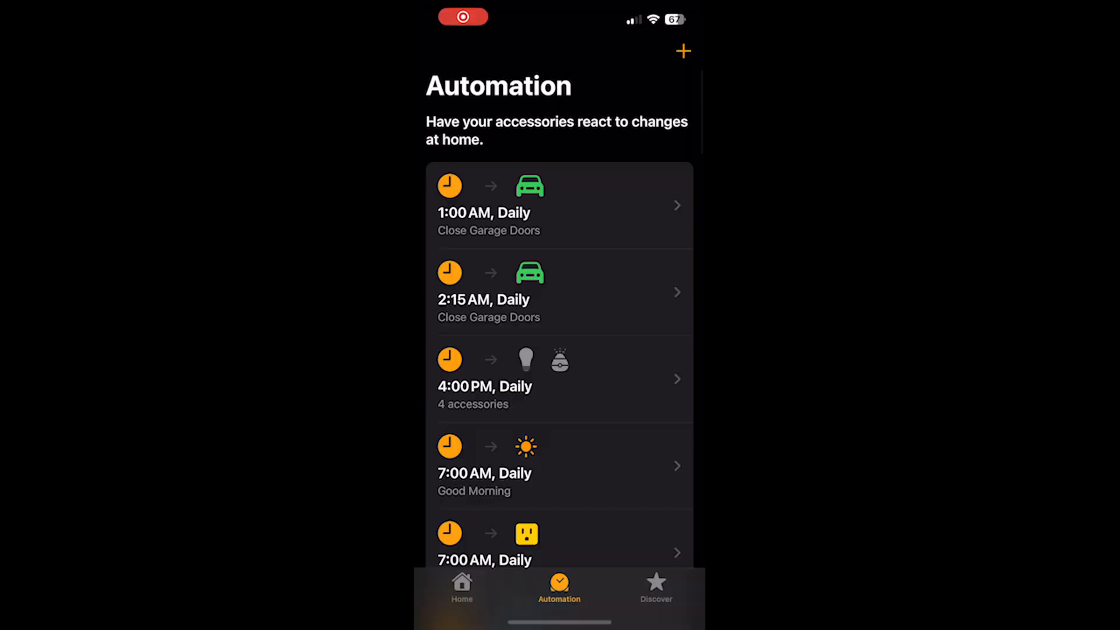
scroll("down", 3)
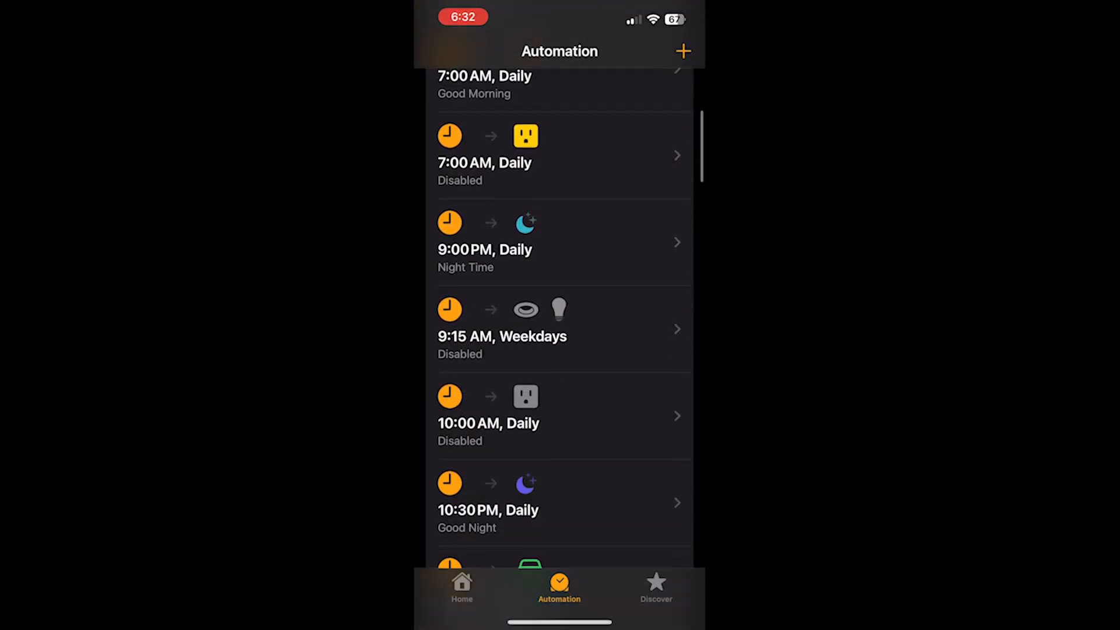
scroll("down", 3)
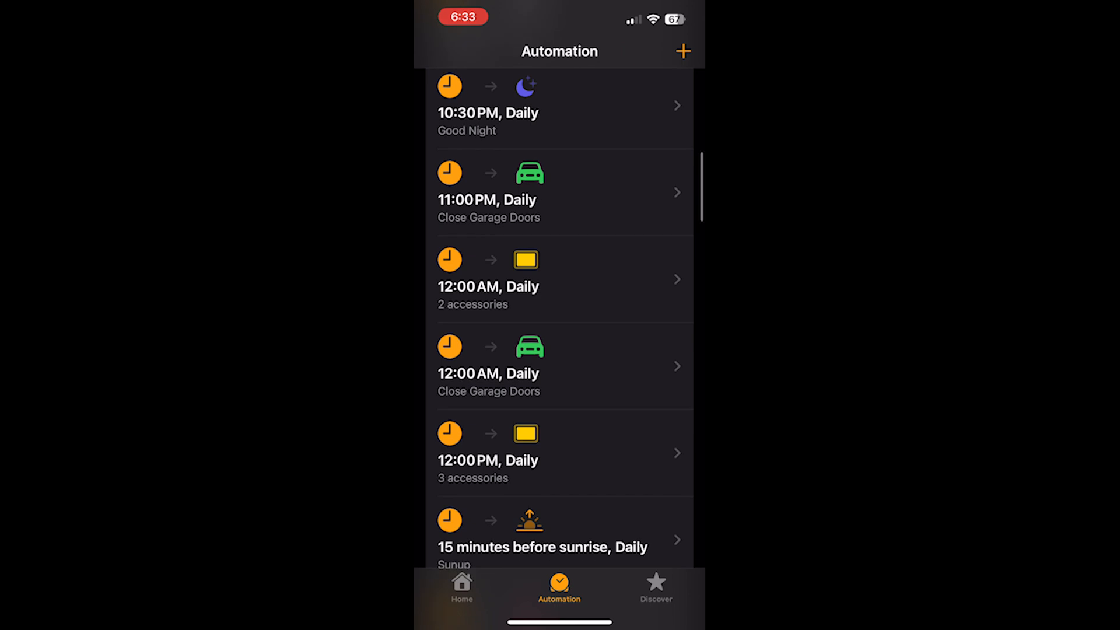
left_click(558, 535)
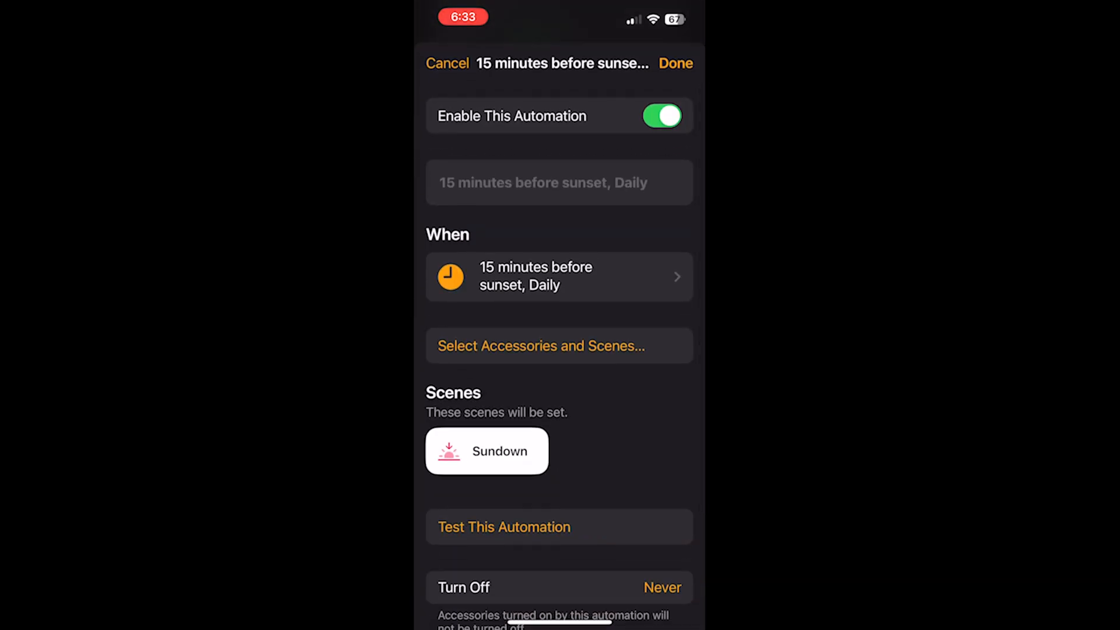
left_click(486, 450)
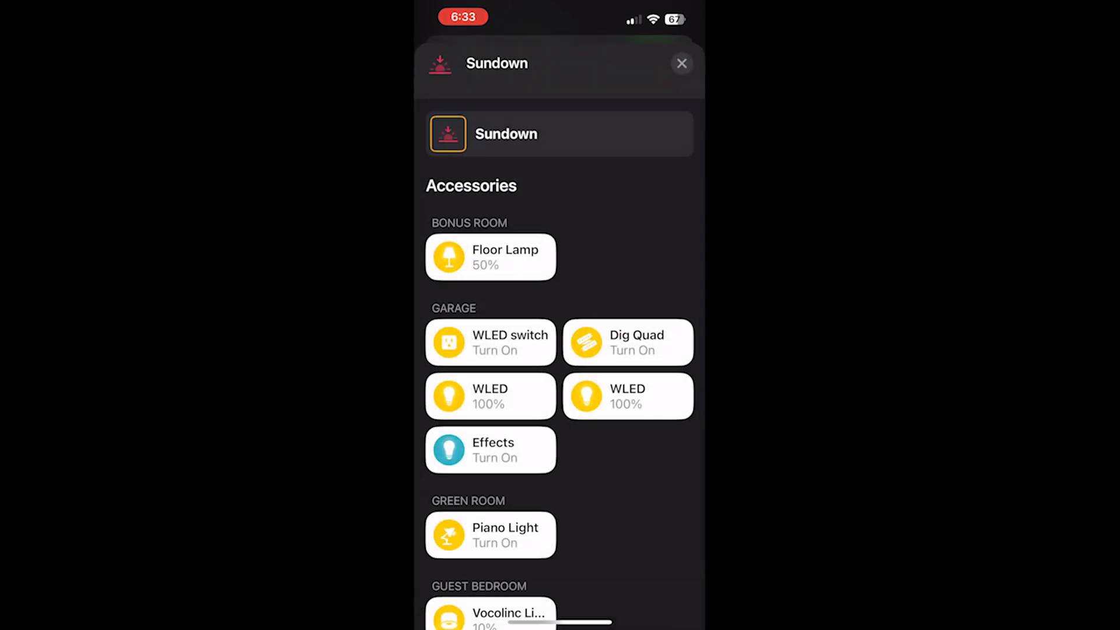
Add WLED-Canopy to the scene's Master Bedroom accessories and select the Presets light
scroll("down", 3)
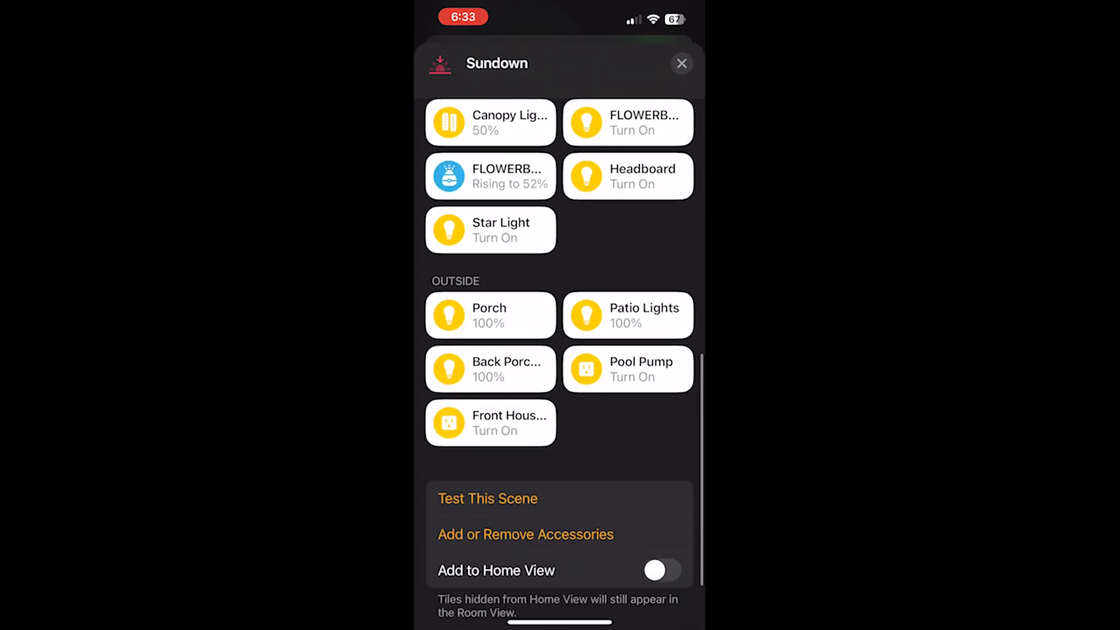
left_click(525, 533)
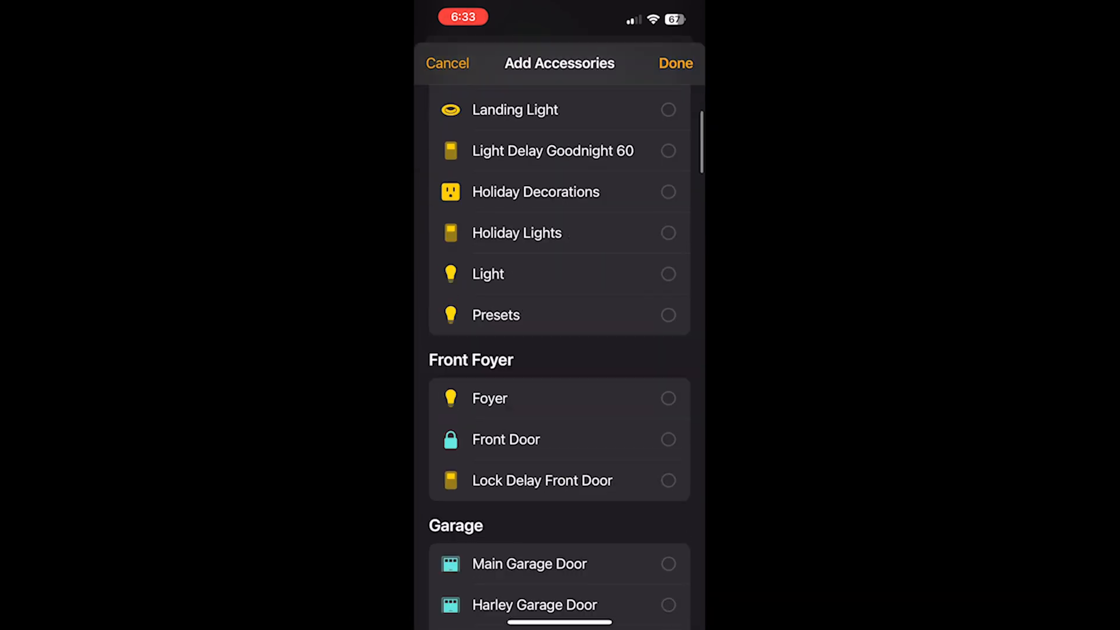
scroll("down", 3)
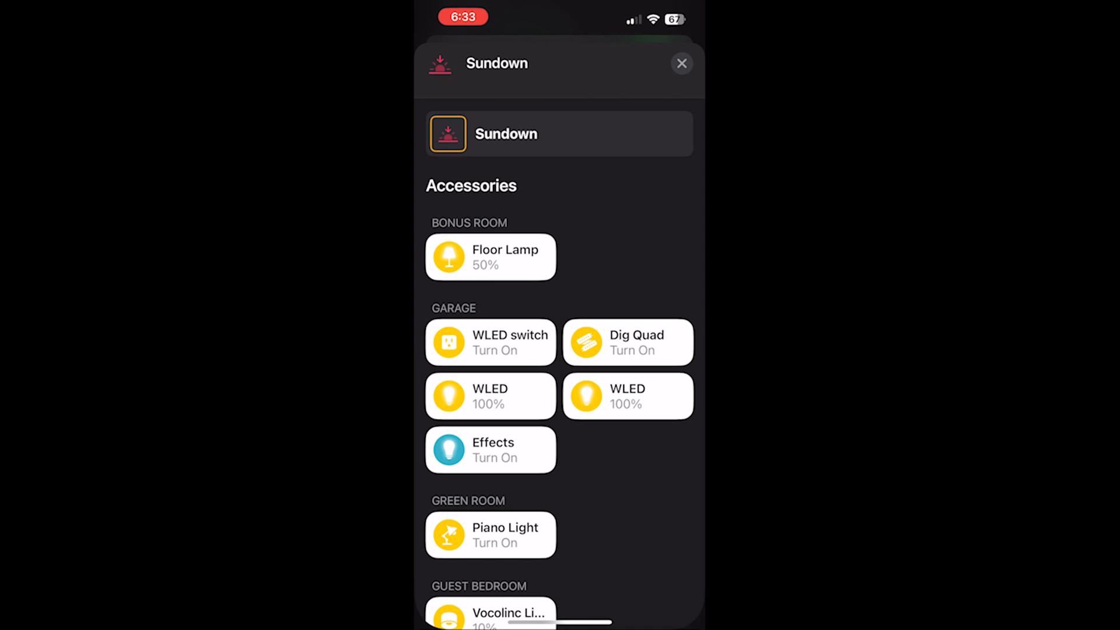
scroll("down", 3)
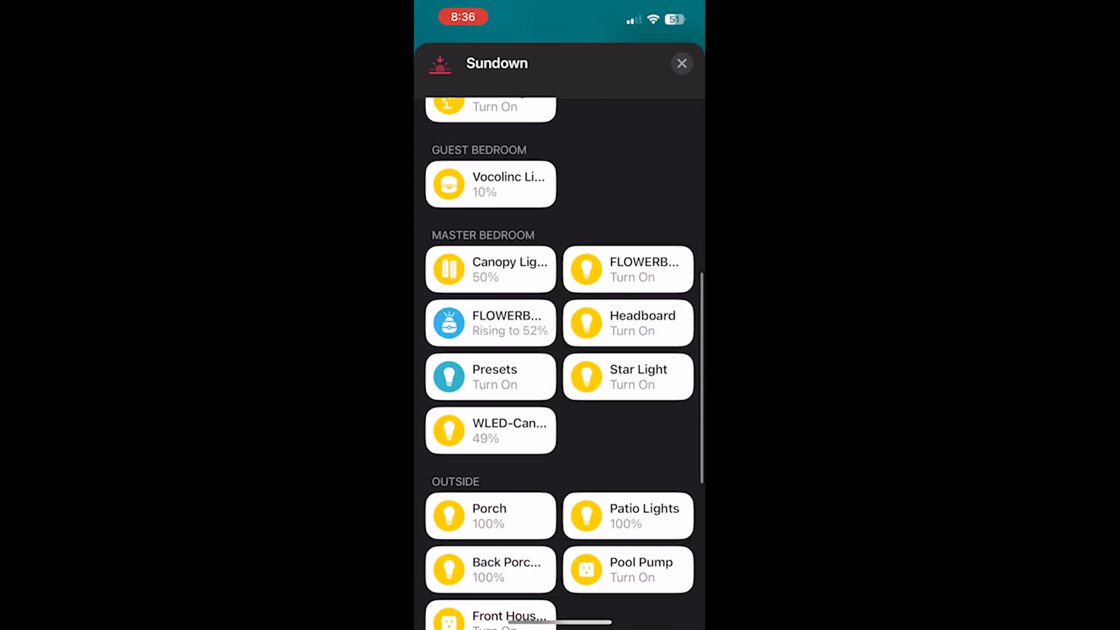
scroll("down", 3)
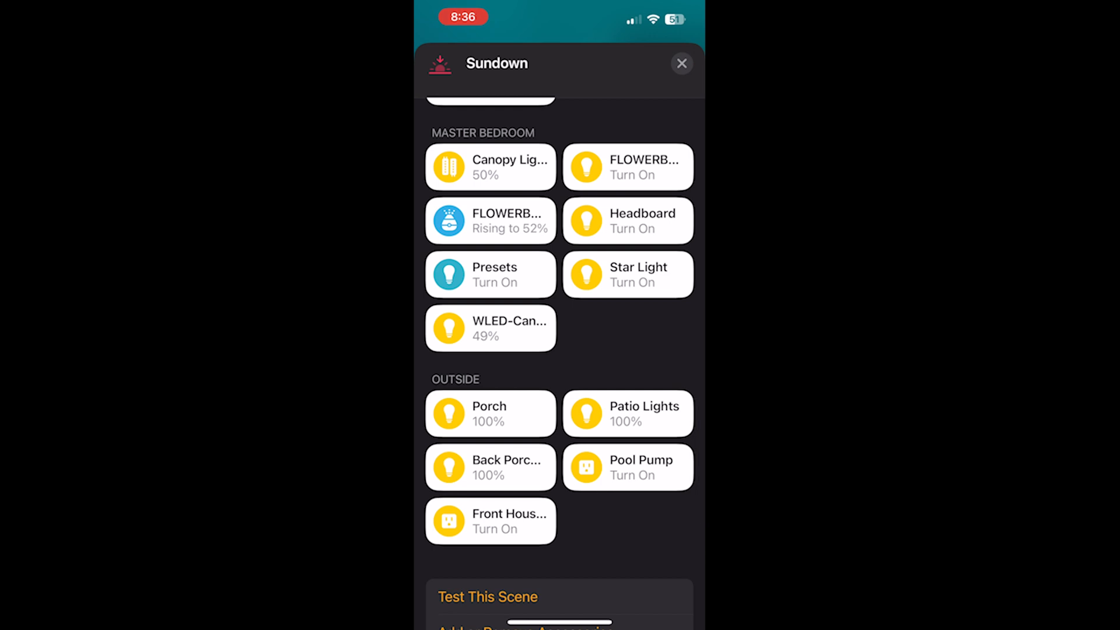
left_click(490, 274)
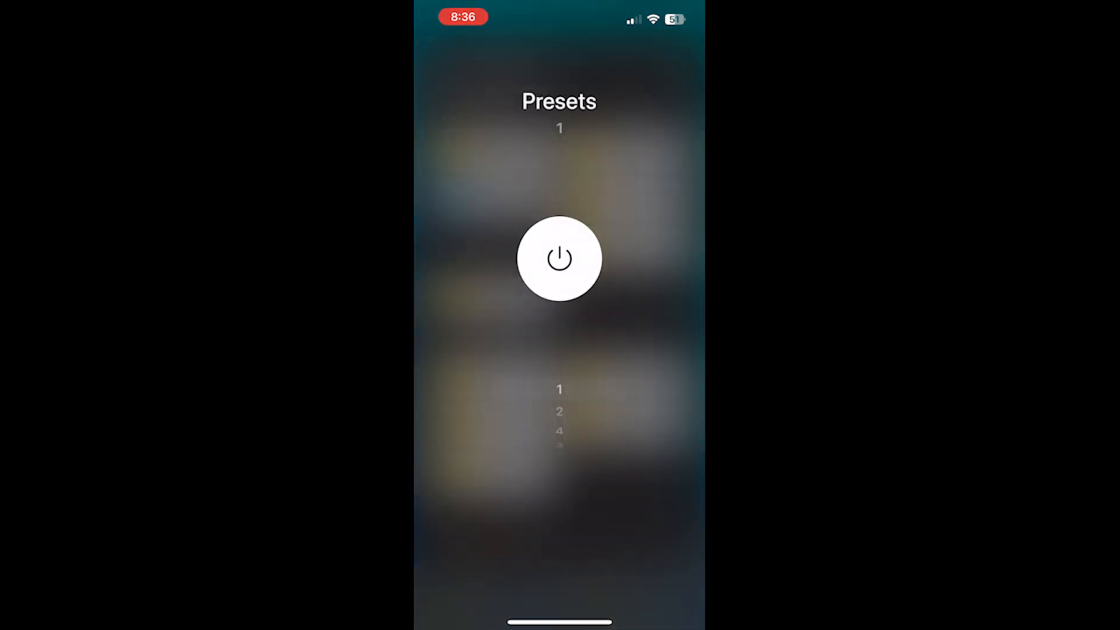